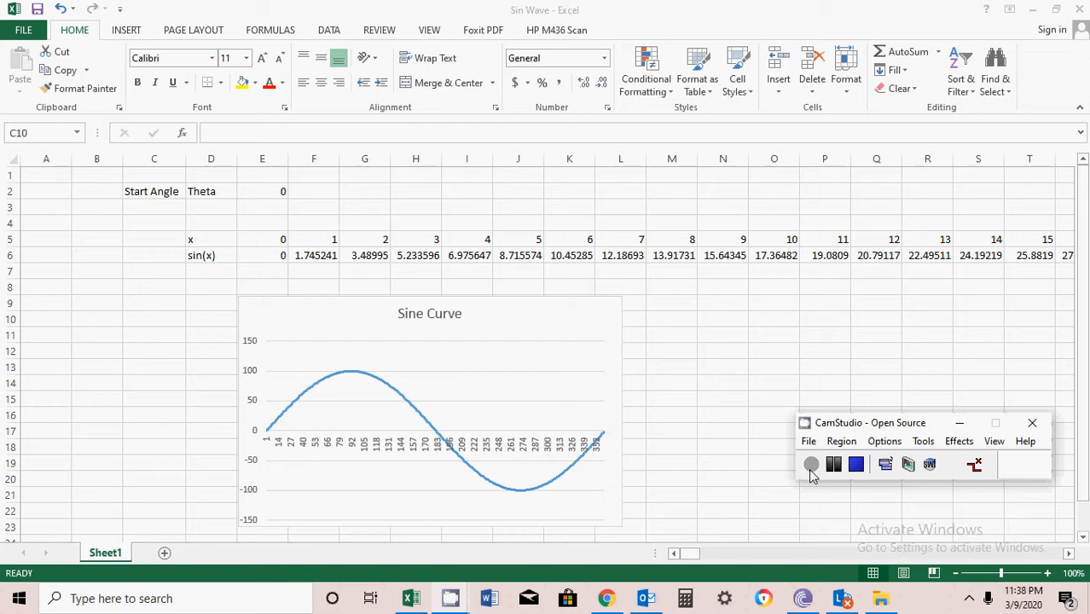
{"action": "mouse_move", "coordinate": [340, 307]}
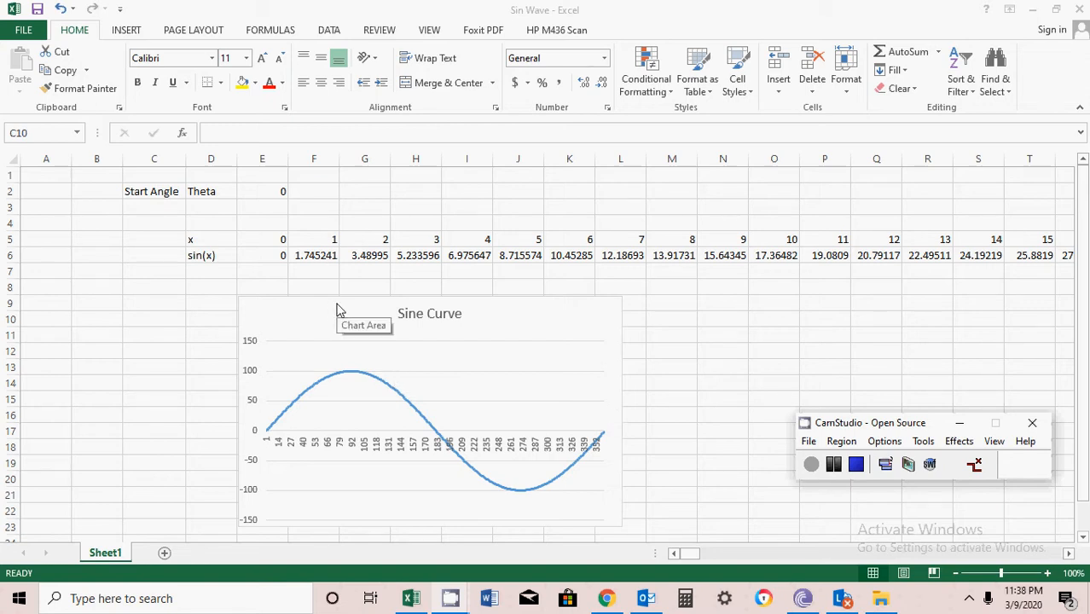
{"action": "mouse_move", "coordinate": [263, 244]}
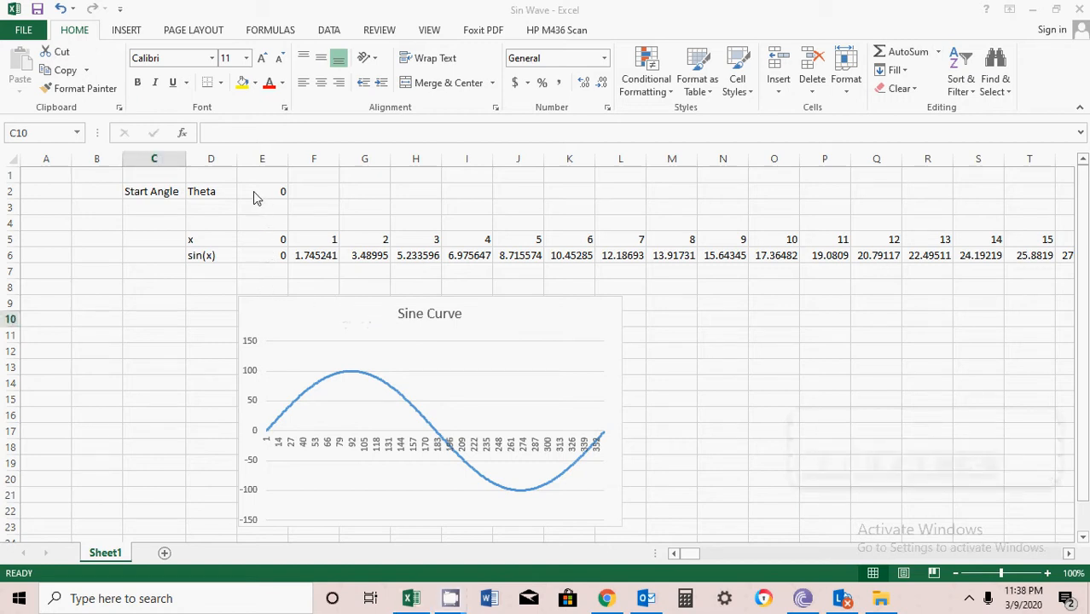
- Make the x value in F5 equal 1 plus the previous cell with =1+E5
{"action": "left_click", "coordinate": [263, 191]}
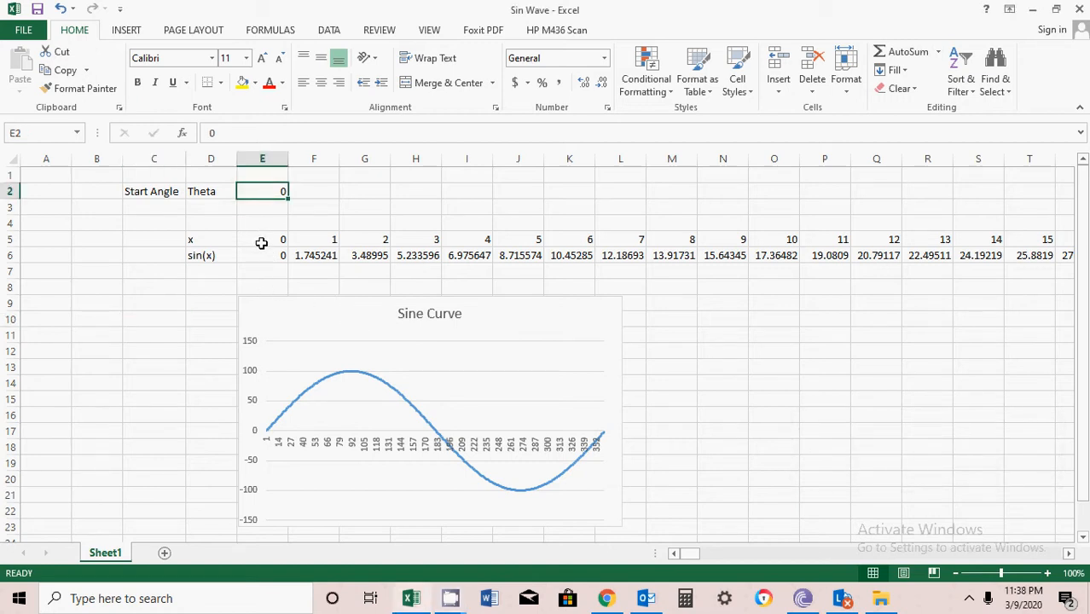
{"action": "left_click", "coordinate": [263, 239]}
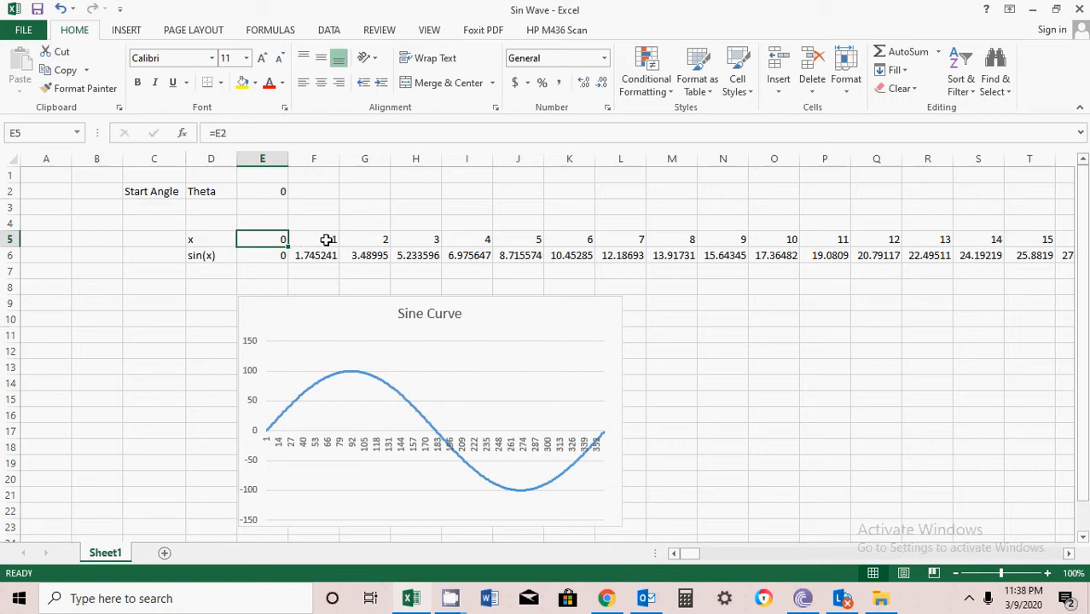
{"action": "type", "text": "=1+E5"}
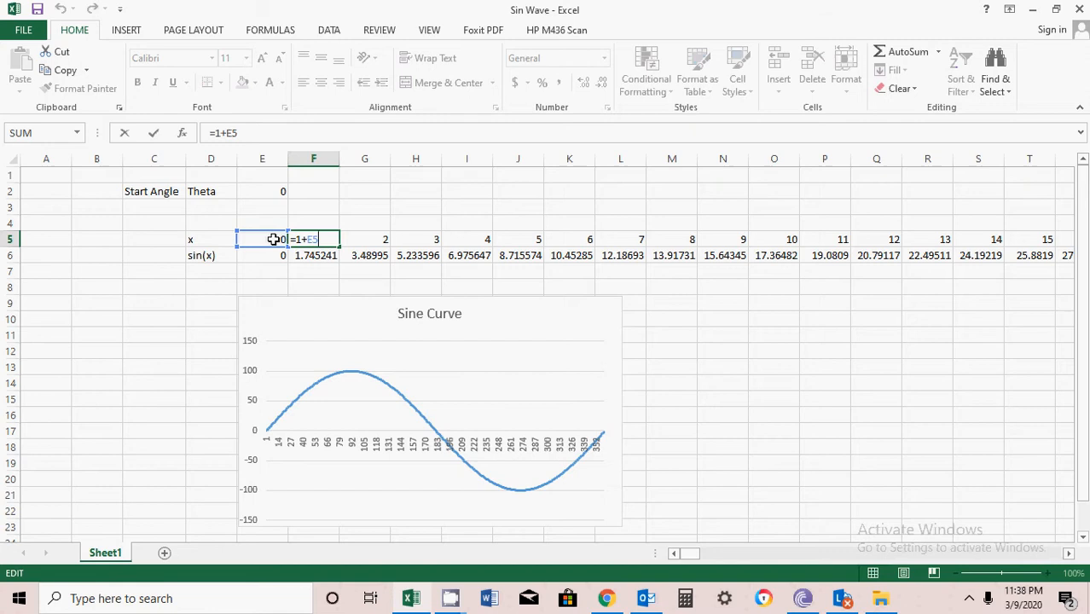
{"action": "key", "text": "Enter"}
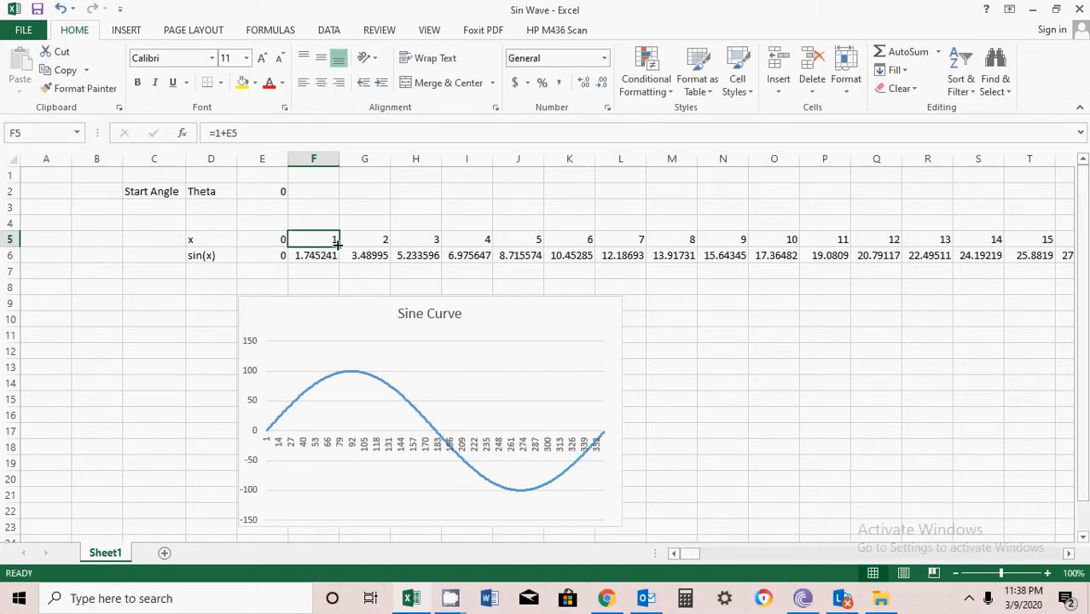
- Fill the x formula across row 5 and check it counts up by one per cell
{"action": "left_click_drag", "start_coordinate": [334, 246], "coordinate": [758, 246]}
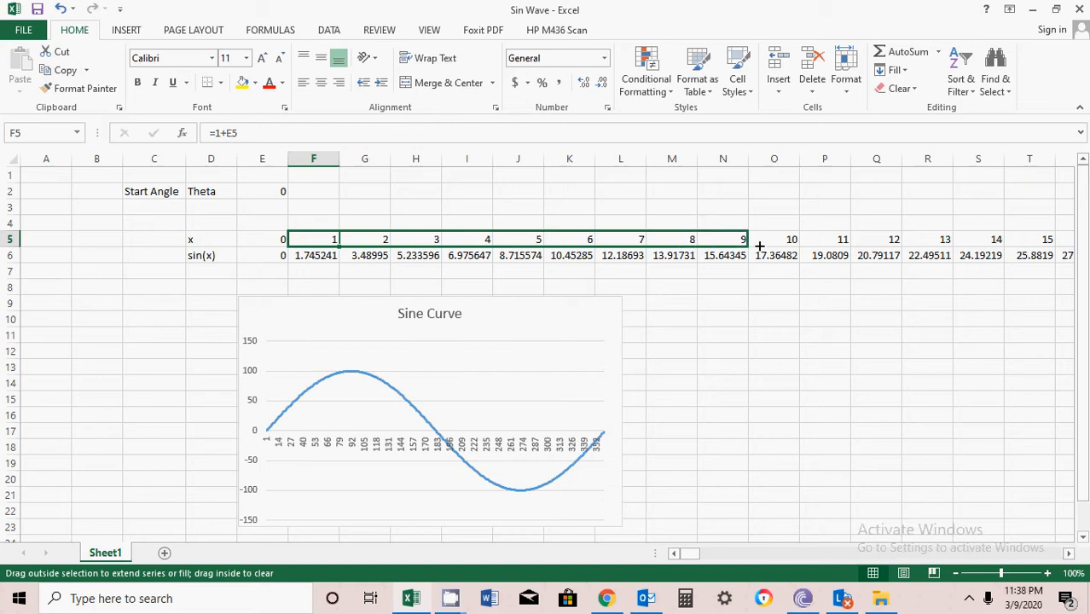
{"action": "left_click_drag", "start_coordinate": [760, 248], "coordinate": [901, 239]}
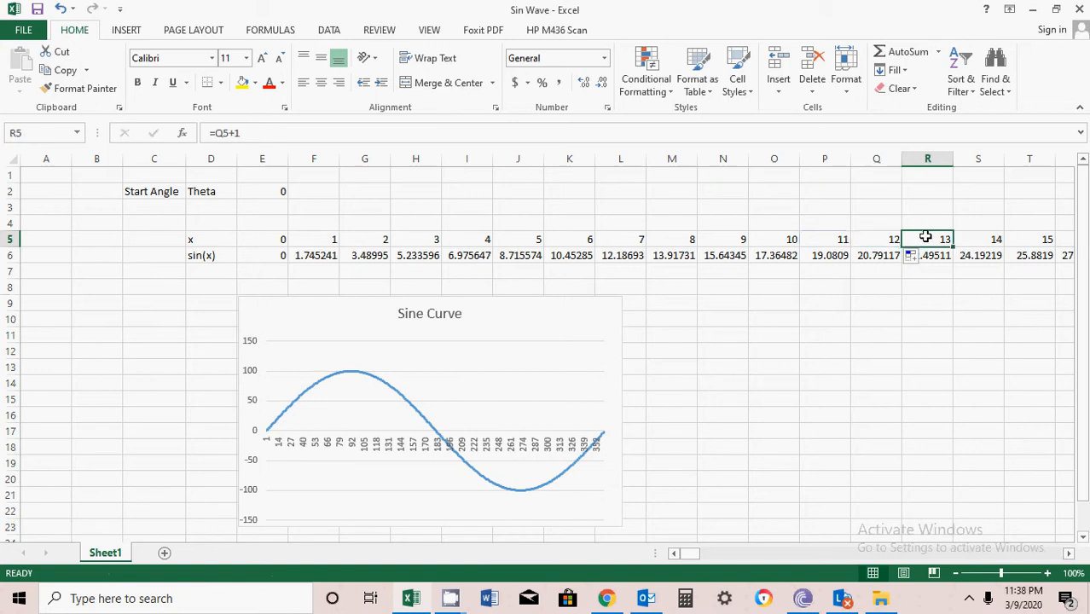
{"action": "mouse_move", "coordinate": [821, 324]}
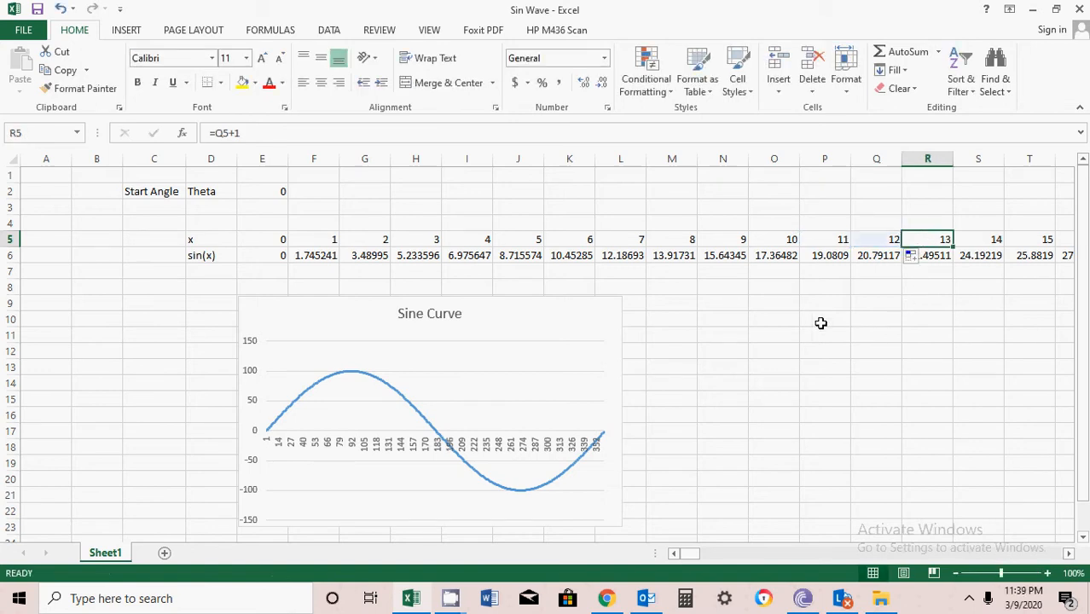
{"action": "left_click", "coordinate": [979, 239]}
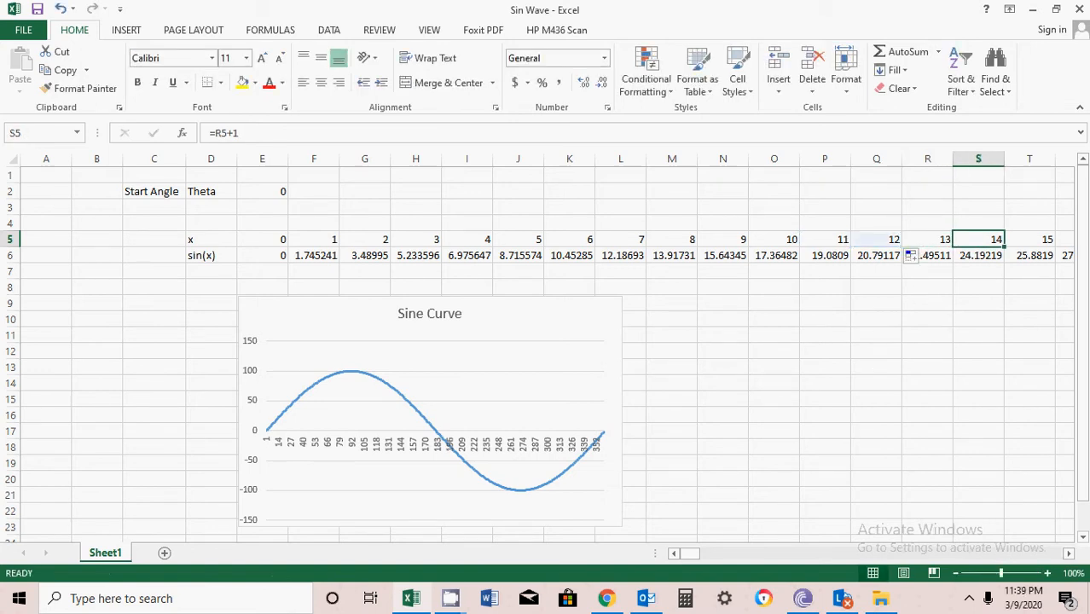
{"action": "scroll", "scroll_direction": "right", "scroll_amount": 3}
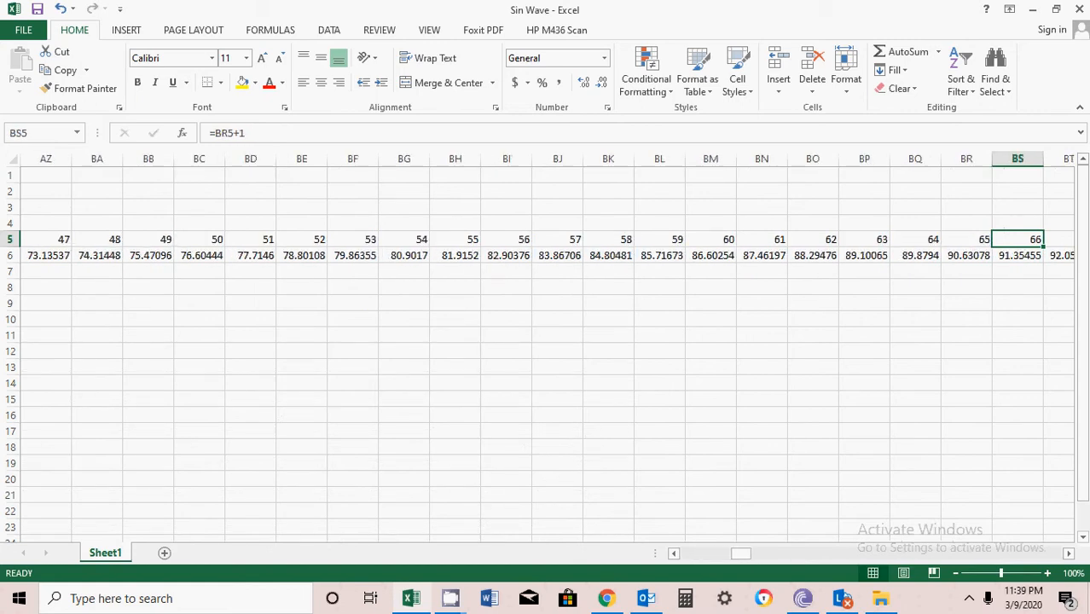
{"action": "scroll", "scroll_direction": "right", "scroll_amount": 3}
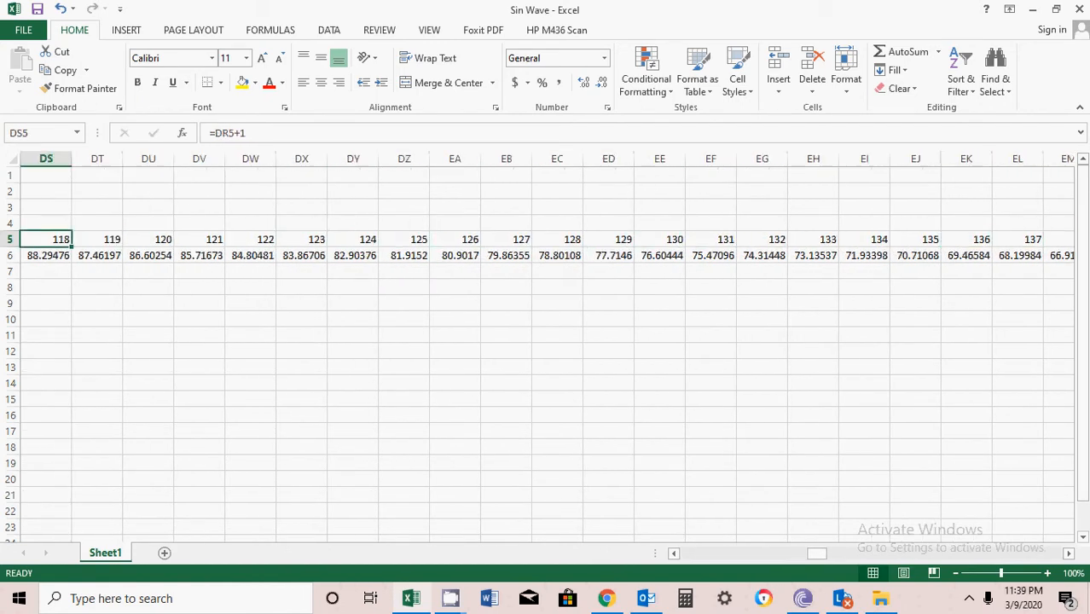
{"action": "scroll", "scroll_direction": "left", "scroll_amount": 3}
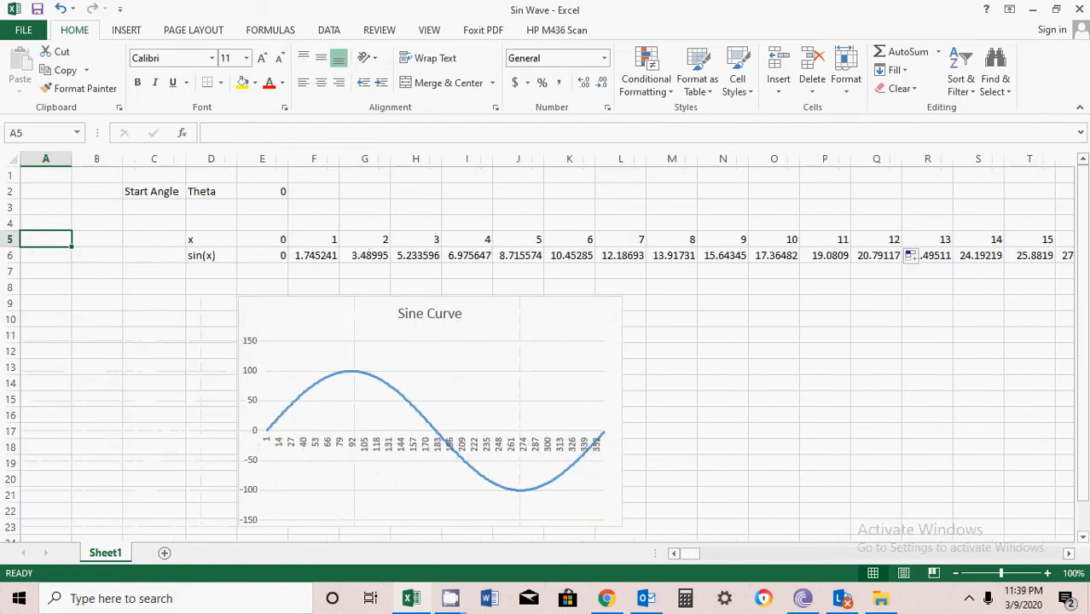
{"action": "mouse_move", "coordinate": [411, 597]}
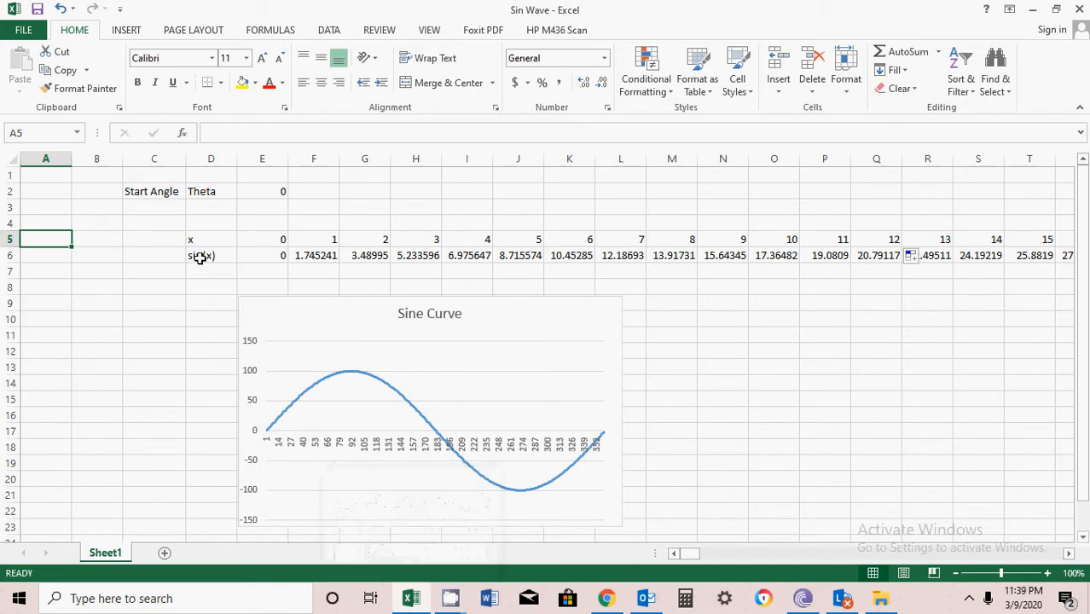
- Add an Amp label in D3 with a value of 100 under Theta, then inspect the first sin(x) formula
{"action": "left_click", "coordinate": [210, 256]}
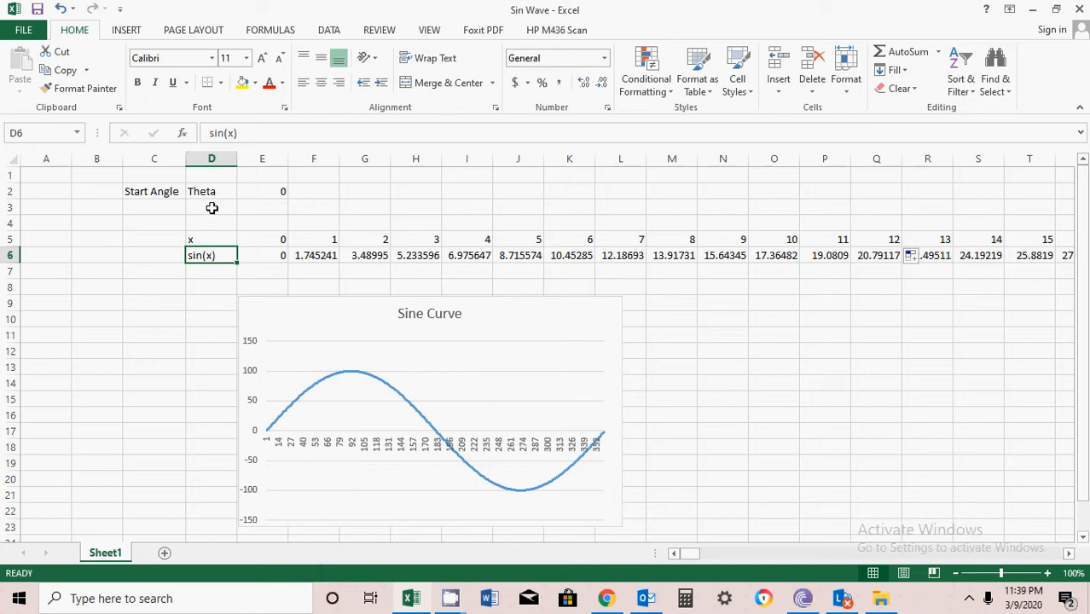
{"action": "left_click", "coordinate": [211, 208]}
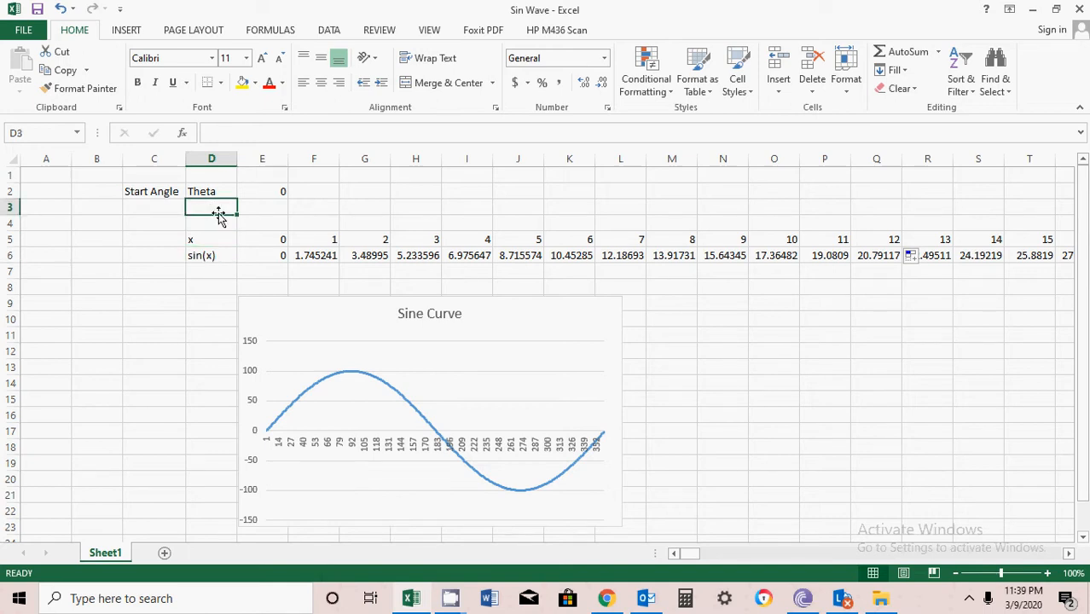
{"action": "type", "text": "Amp"}
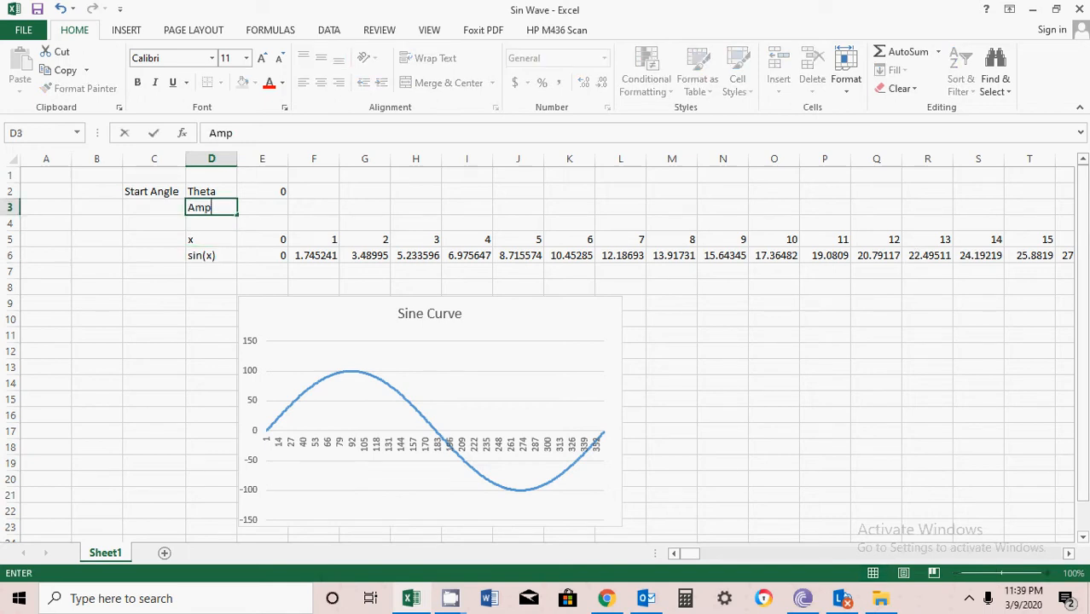
{"action": "type", "text": "100"}
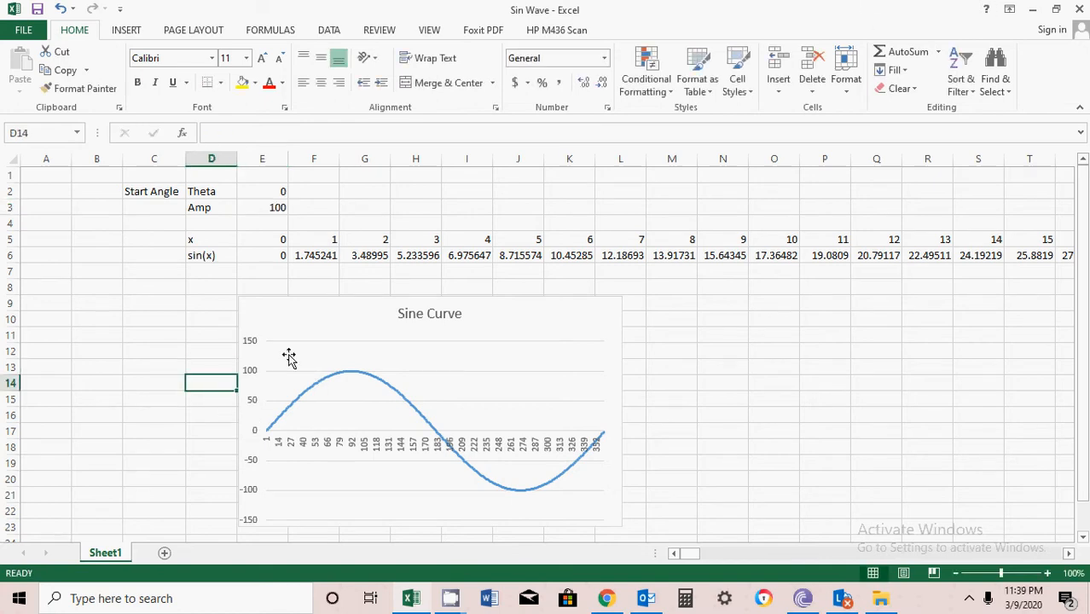
{"action": "left_click", "coordinate": [313, 256]}
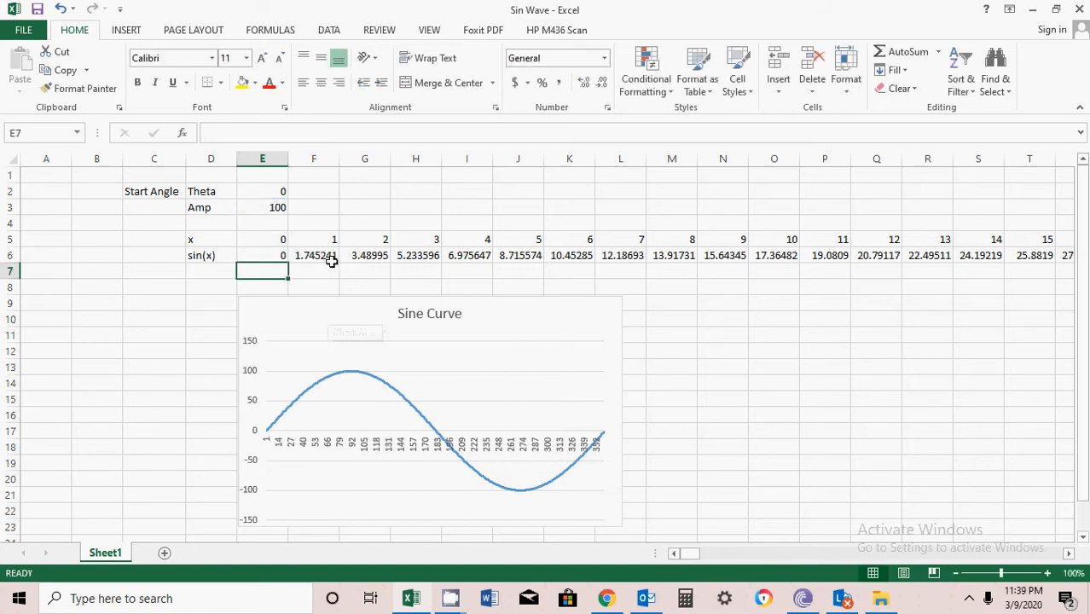
{"action": "double_click", "coordinate": [314, 256]}
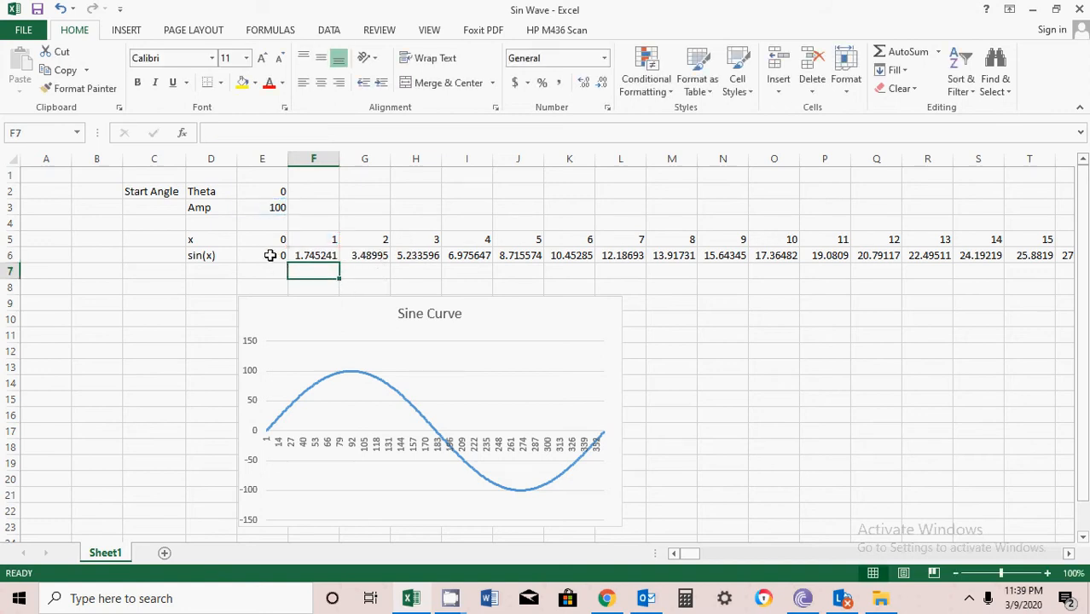
- Fill the Amp-scaled sine formula from F6 along row 6 toward the x = 360 column
{"action": "left_click", "coordinate": [314, 256]}
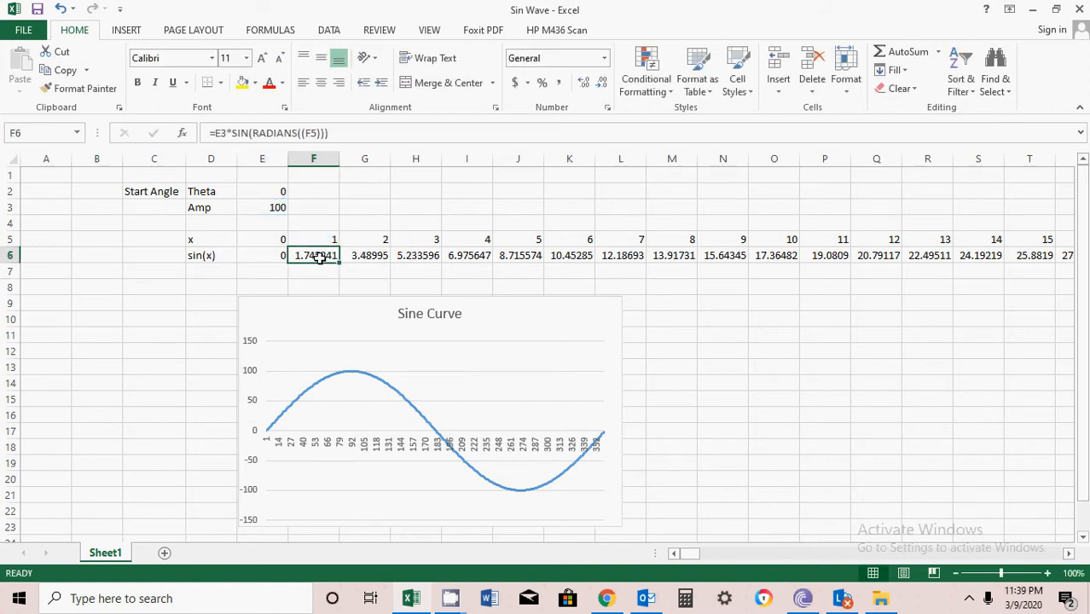
{"action": "mouse_move", "coordinate": [338, 300]}
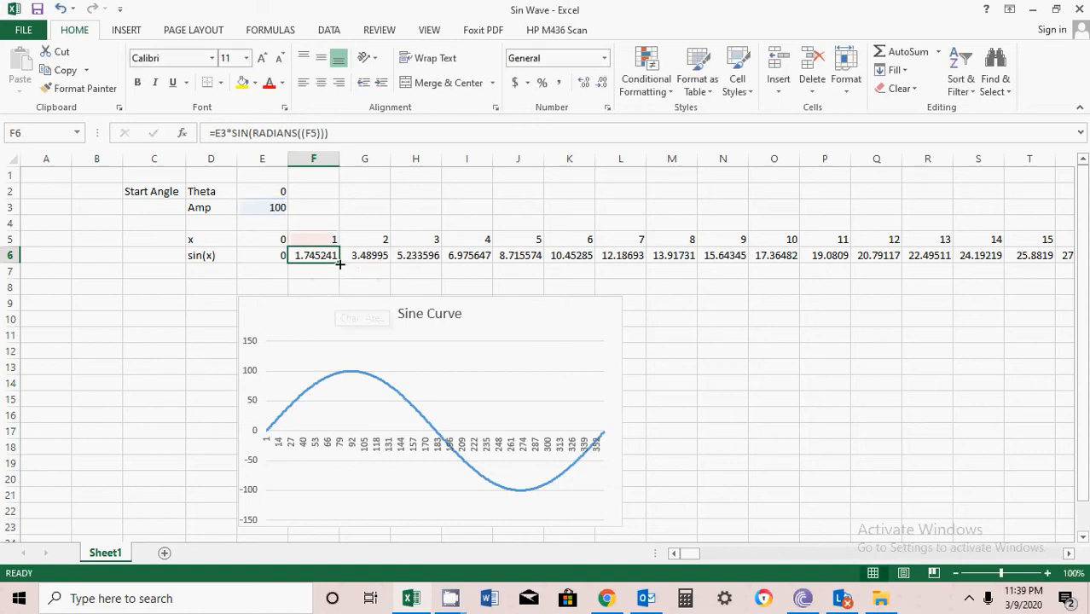
{"action": "left_click_drag", "start_coordinate": [339, 265], "coordinate": [667, 256]}
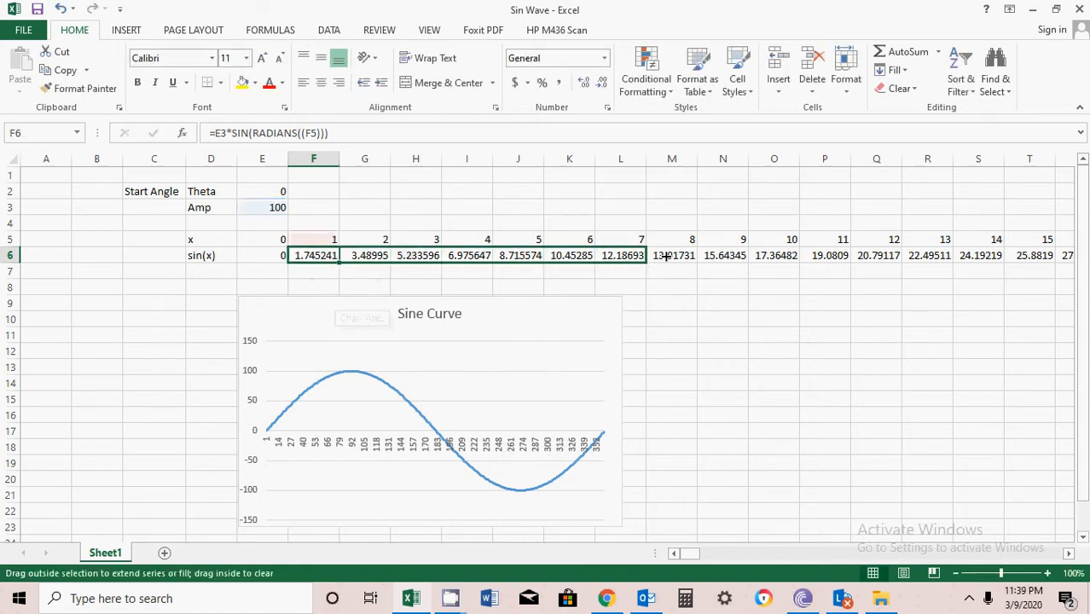
{"action": "scroll", "scroll_direction": "right", "scroll_amount": 3}
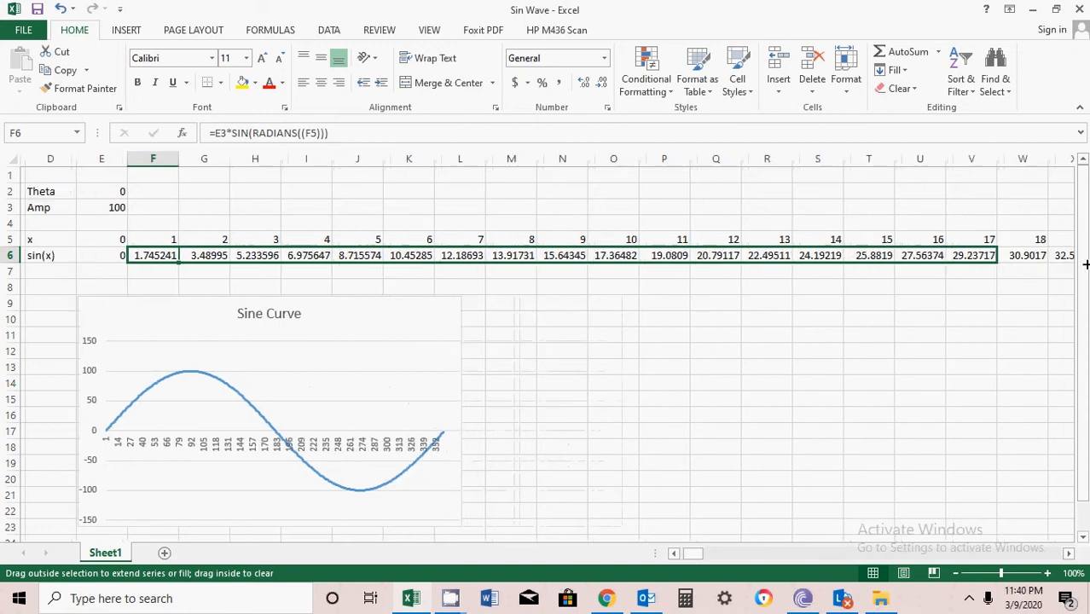
{"action": "scroll", "scroll_direction": "right", "scroll_amount": 3}
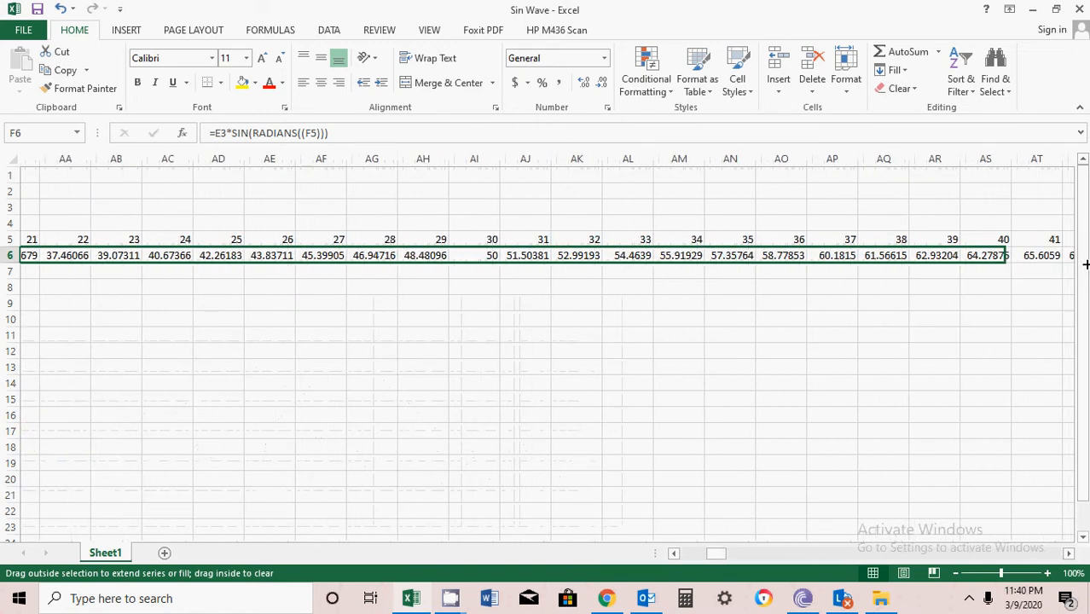
{"action": "scroll", "scroll_direction": "right", "scroll_amount": 3}
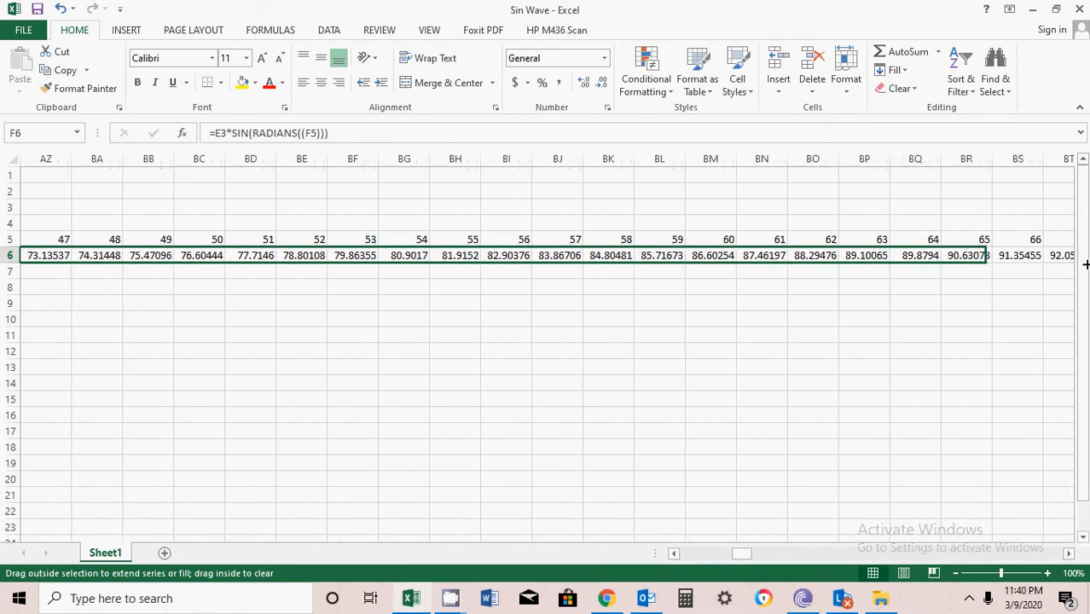
{"action": "scroll", "scroll_direction": "right", "scroll_amount": 3}
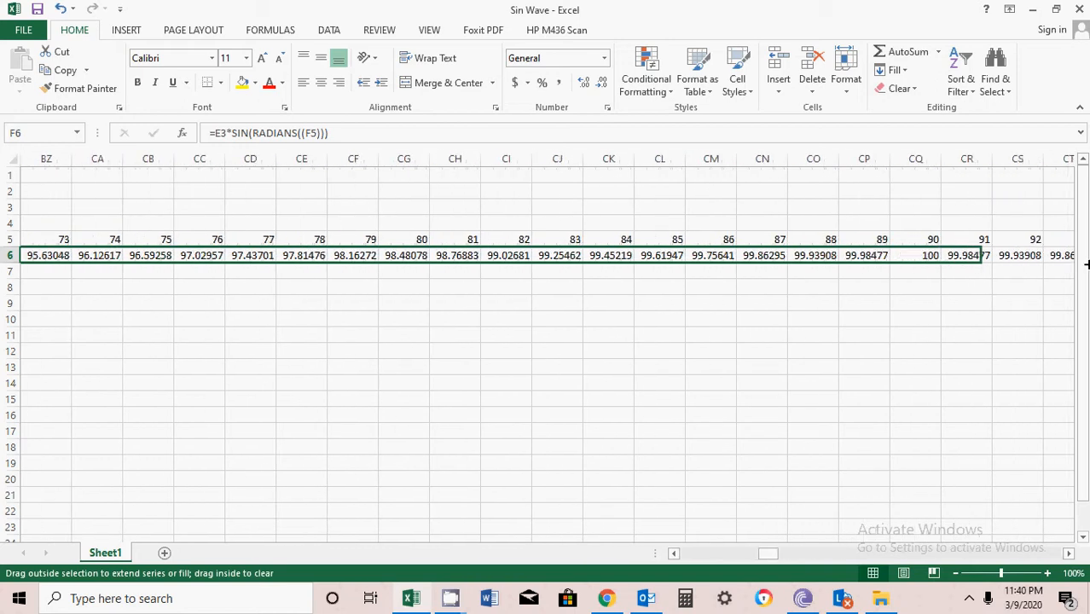
{"action": "scroll", "scroll_direction": "right", "scroll_amount": 3}
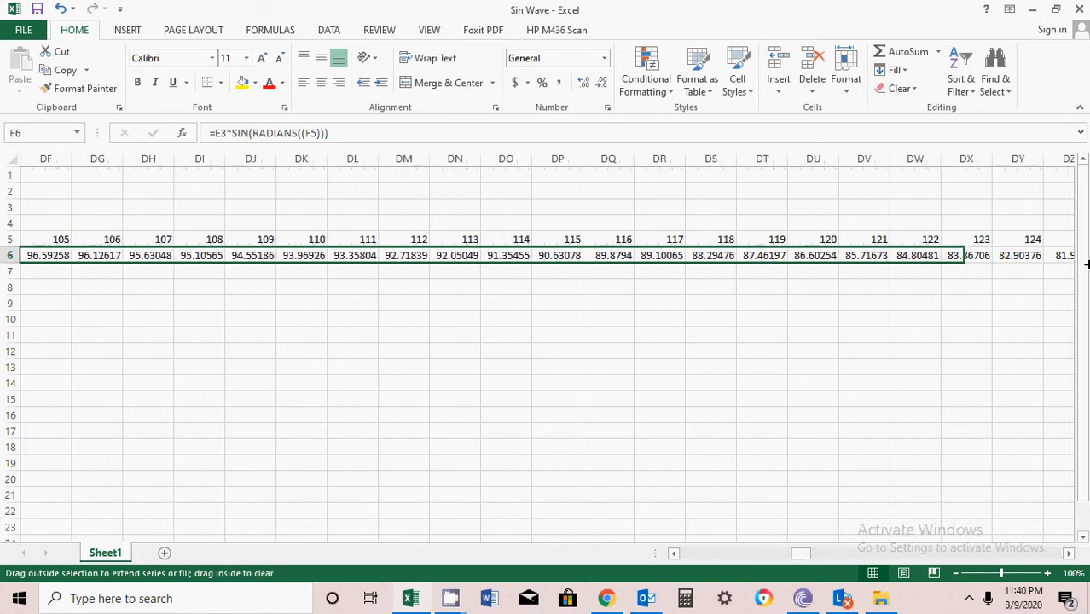
{"action": "scroll", "scroll_direction": "right", "scroll_amount": 3}
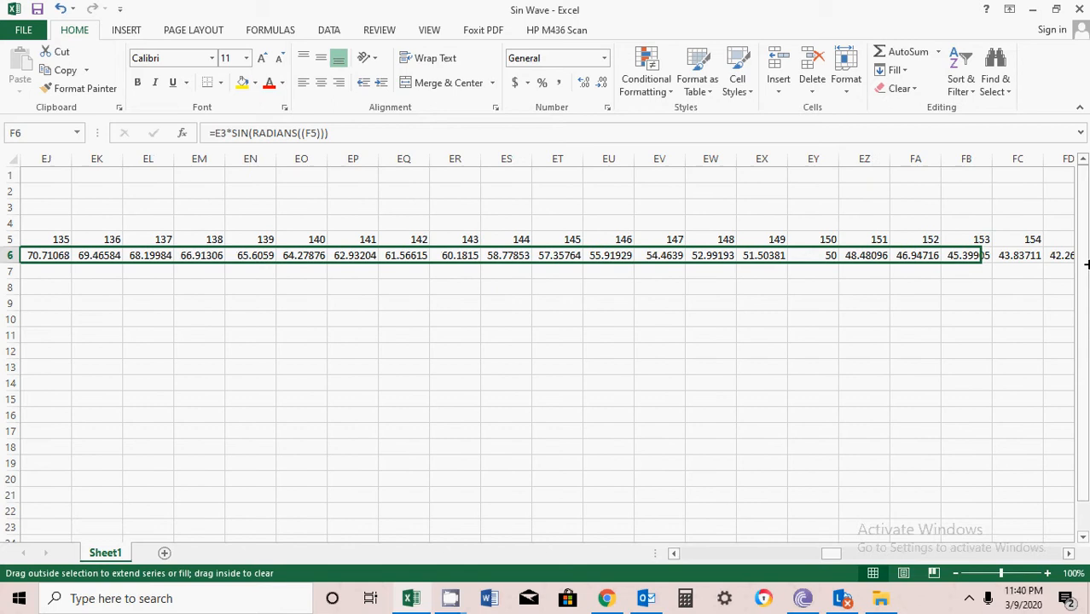
{"action": "scroll", "scroll_direction": "right", "scroll_amount": 3}
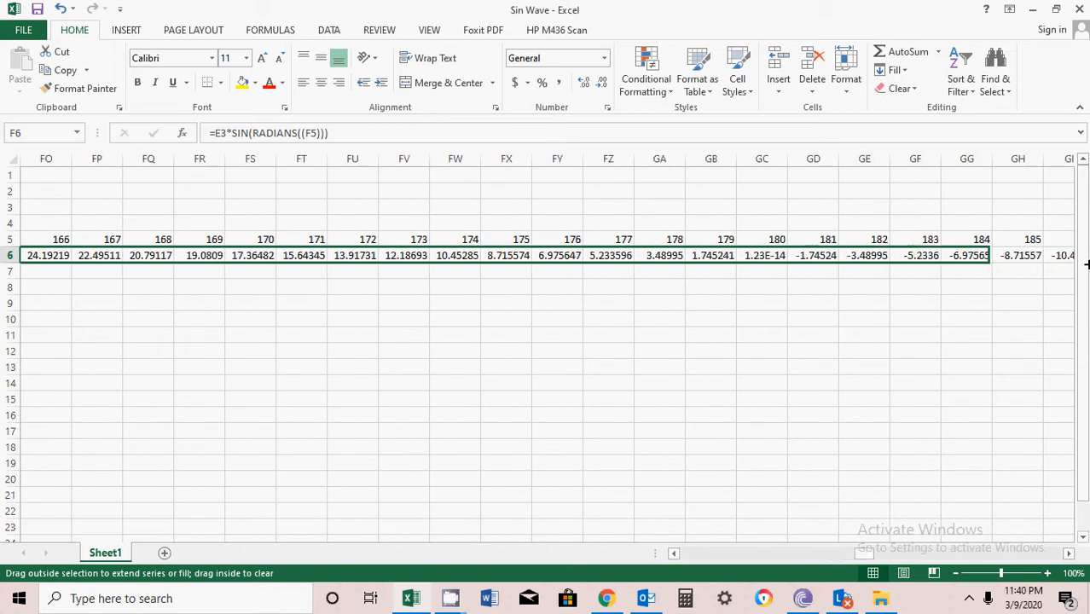
{"action": "scroll", "scroll_direction": "right", "scroll_amount": 3}
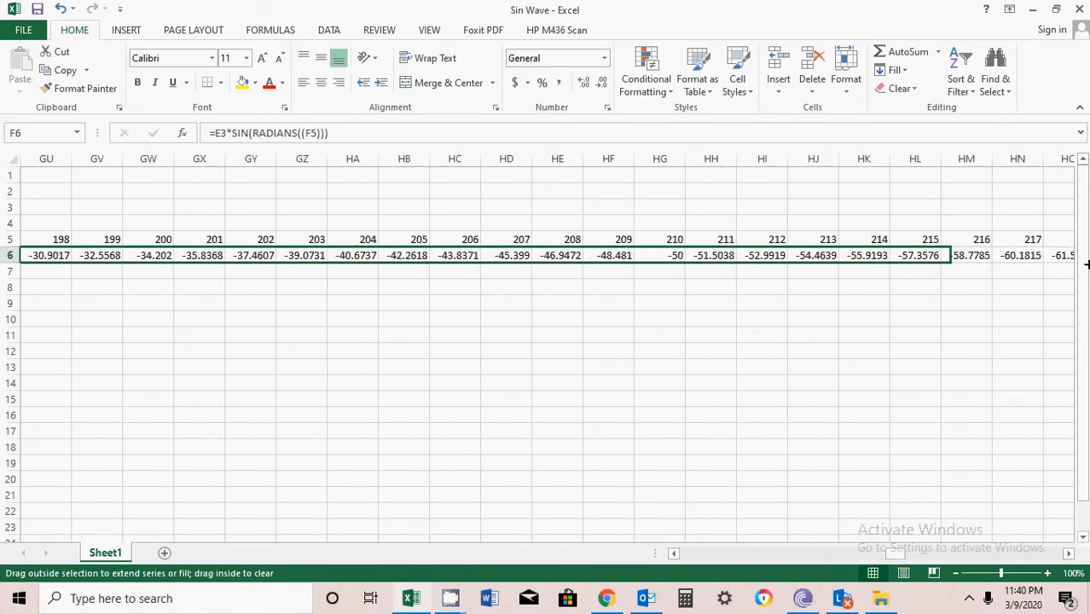
{"action": "scroll", "scroll_direction": "right", "scroll_amount": 3}
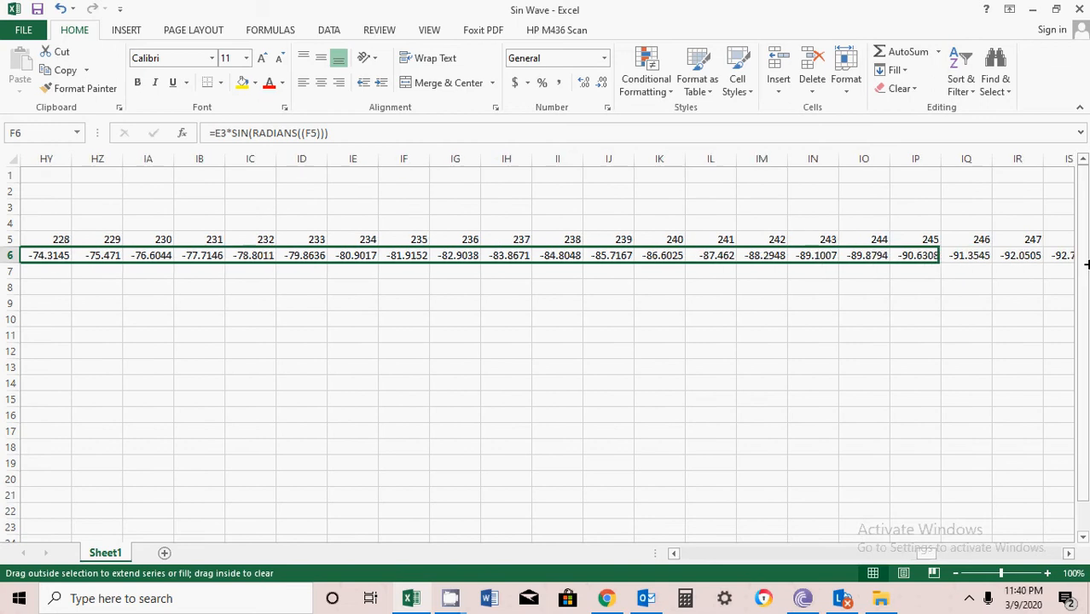
{"action": "scroll", "scroll_direction": "right", "scroll_amount": 3}
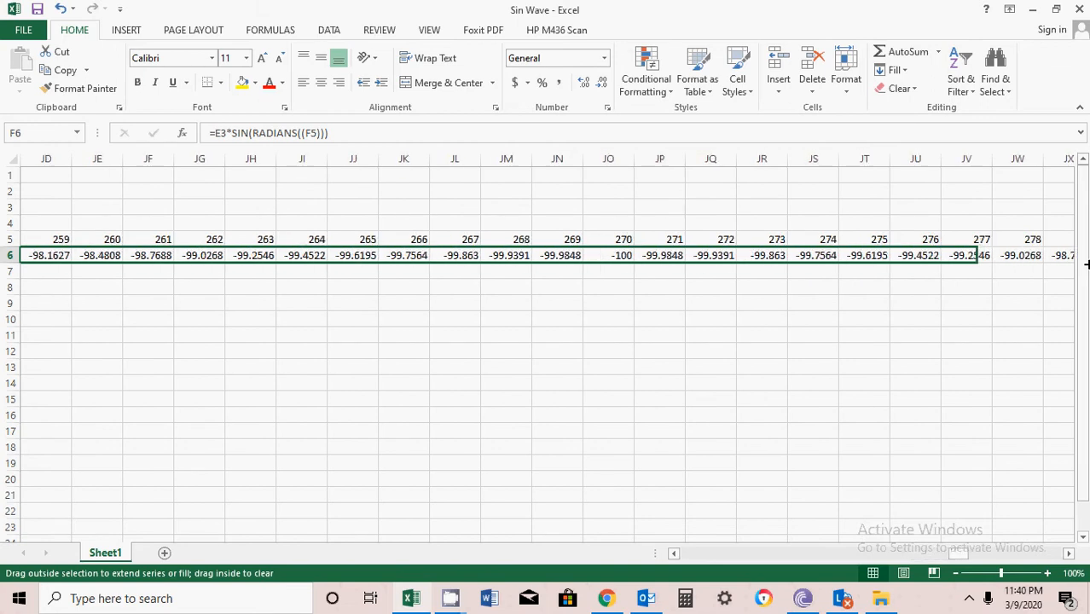
{"action": "scroll", "scroll_direction": "right", "scroll_amount": 3}
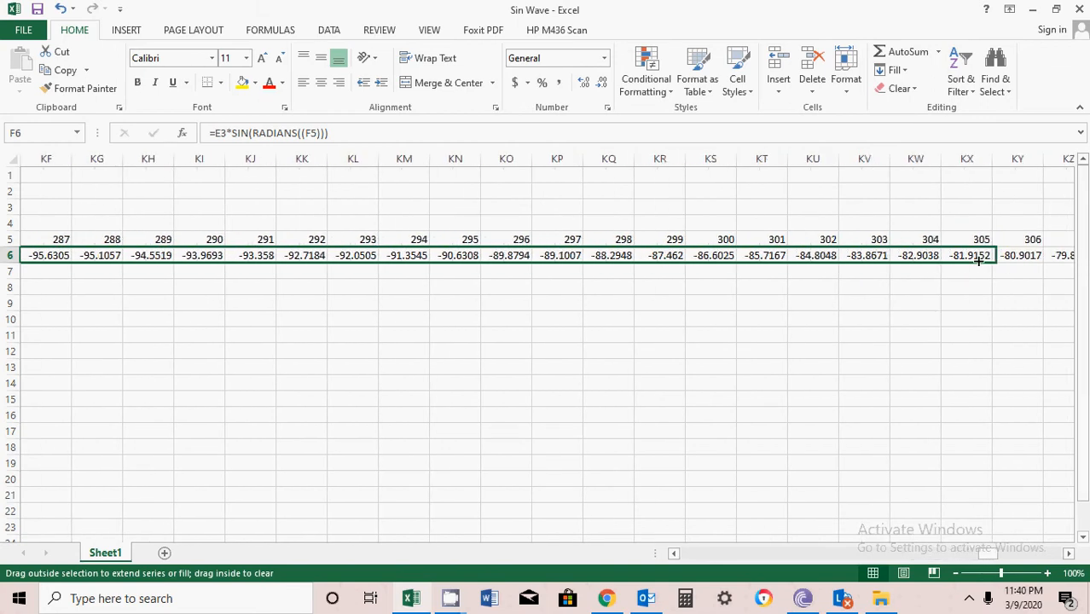
{"action": "scroll", "scroll_direction": "right", "scroll_amount": 3}
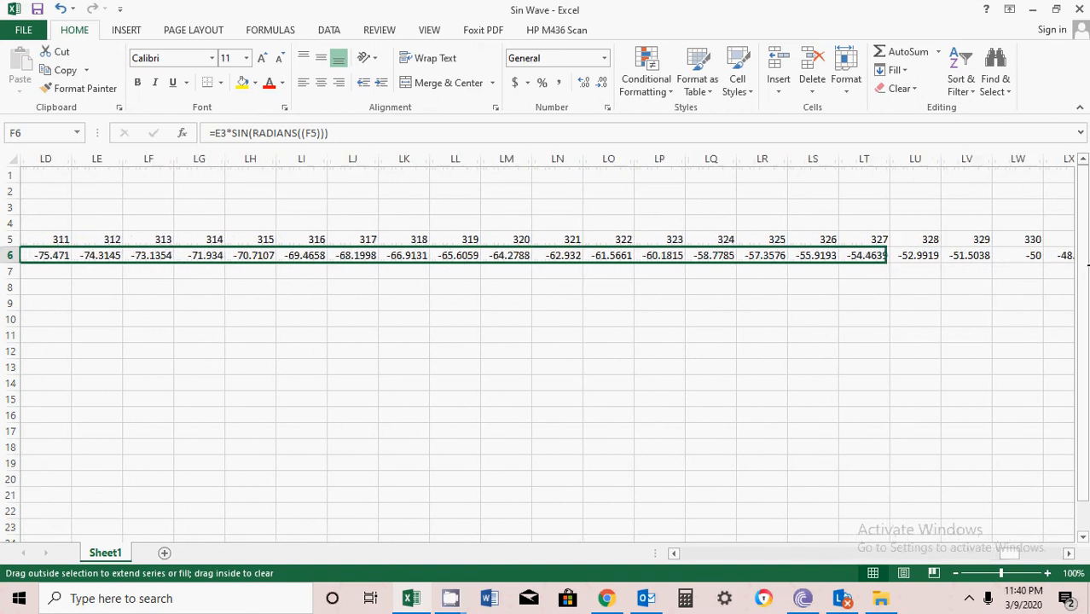
{"action": "scroll", "scroll_direction": "right", "scroll_amount": 3}
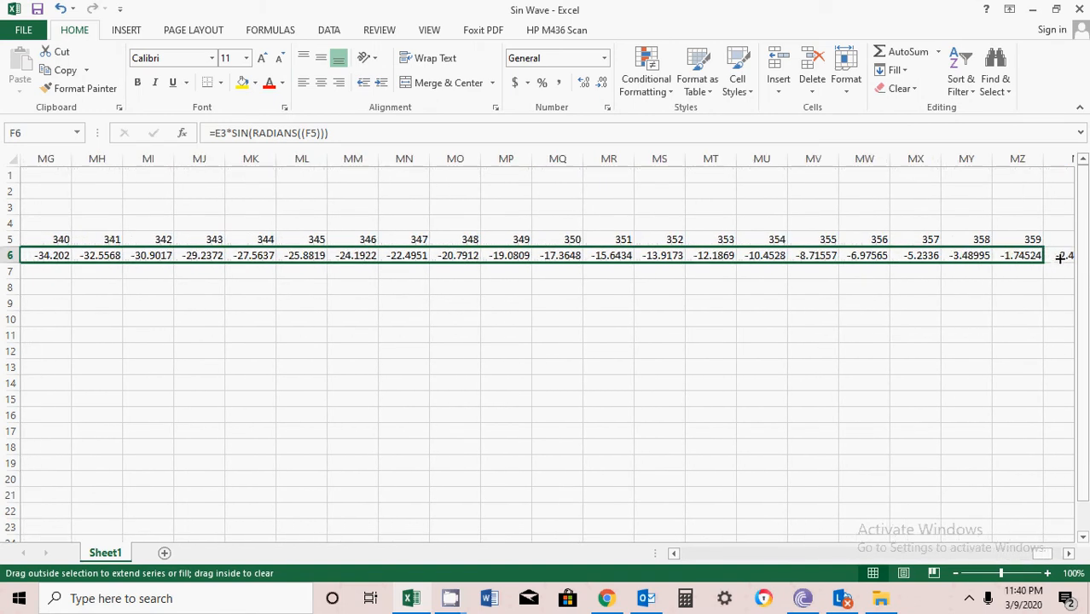
{"action": "scroll", "scroll_direction": "right", "scroll_amount": 3}
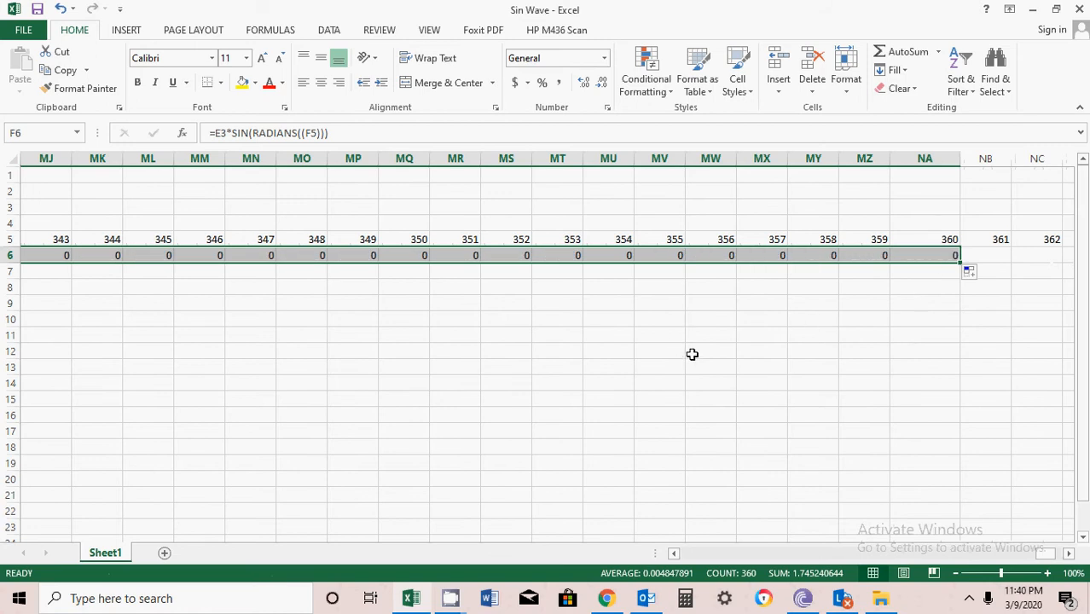
- Return to column A and inspect the first sin(x) formula's references
{"action": "scroll", "scroll_direction": "left", "scroll_amount": 3}
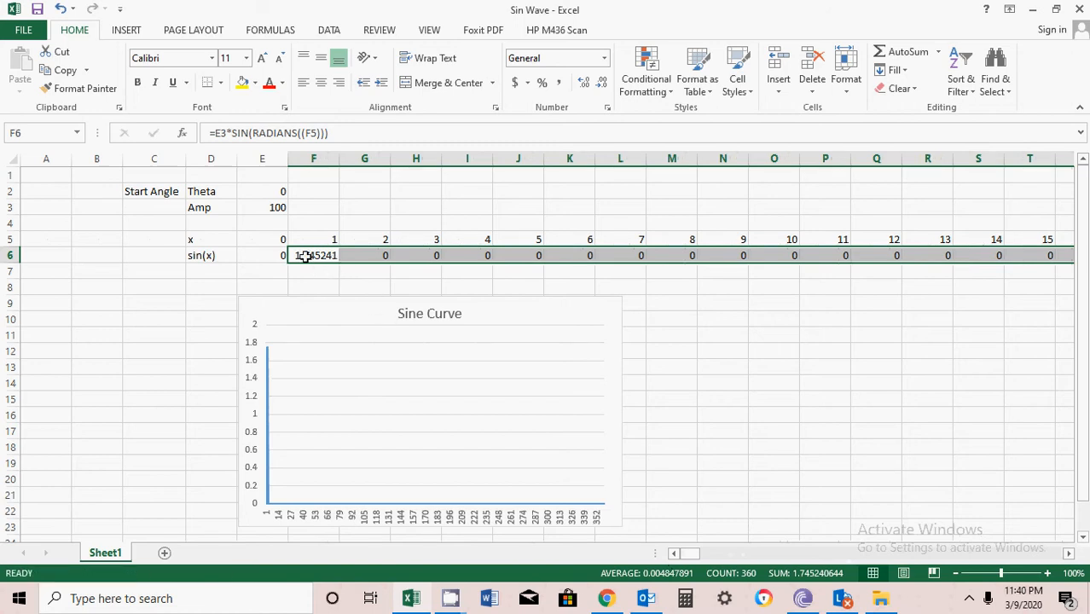
{"action": "double_click", "coordinate": [314, 256]}
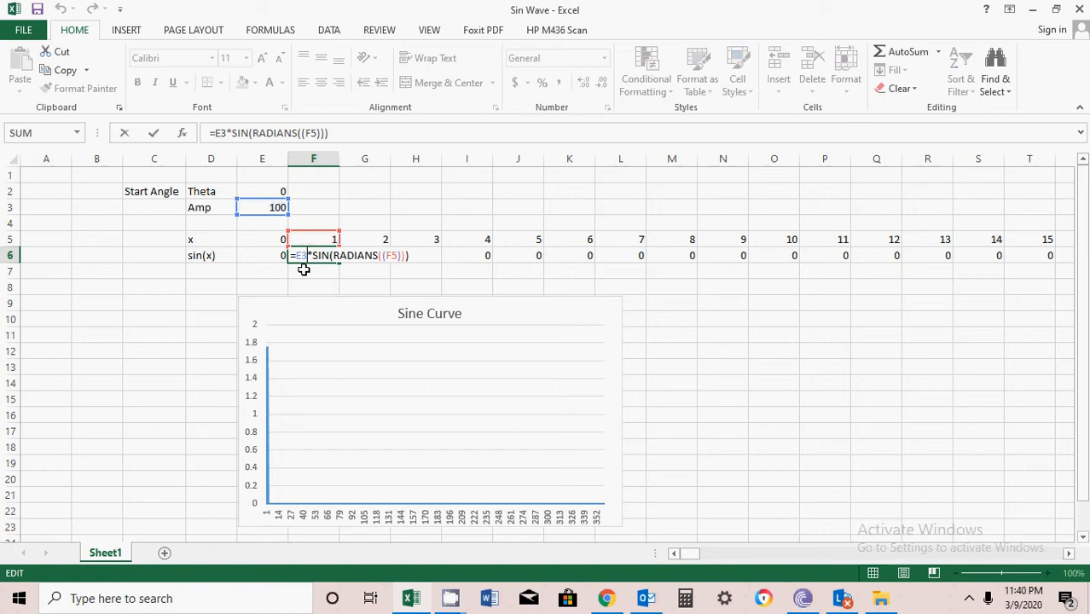
{"action": "mouse_move", "coordinate": [314, 273]}
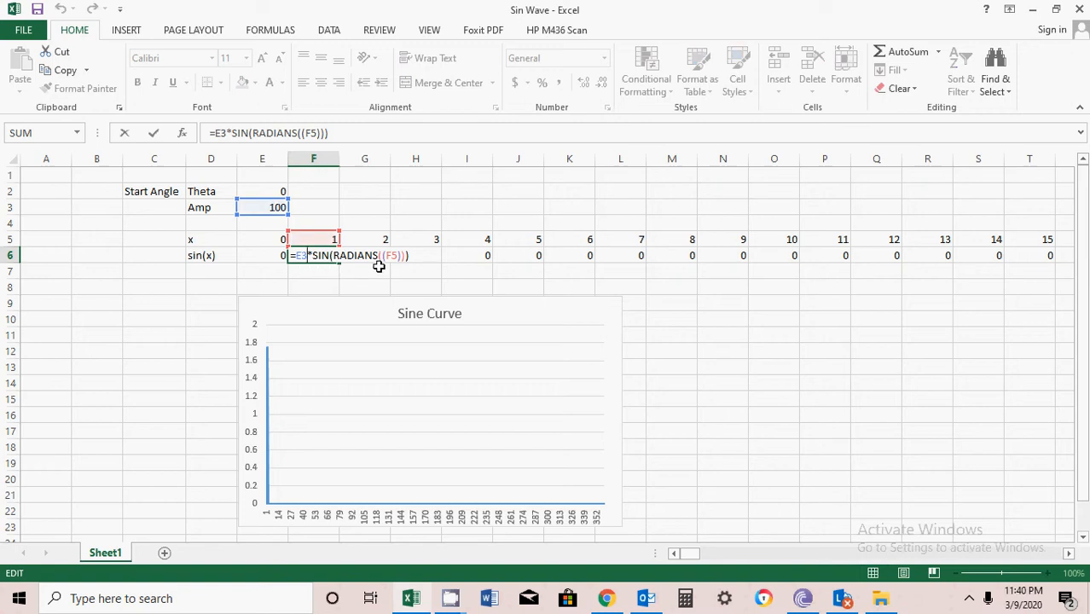
{"action": "mouse_move", "coordinate": [393, 266]}
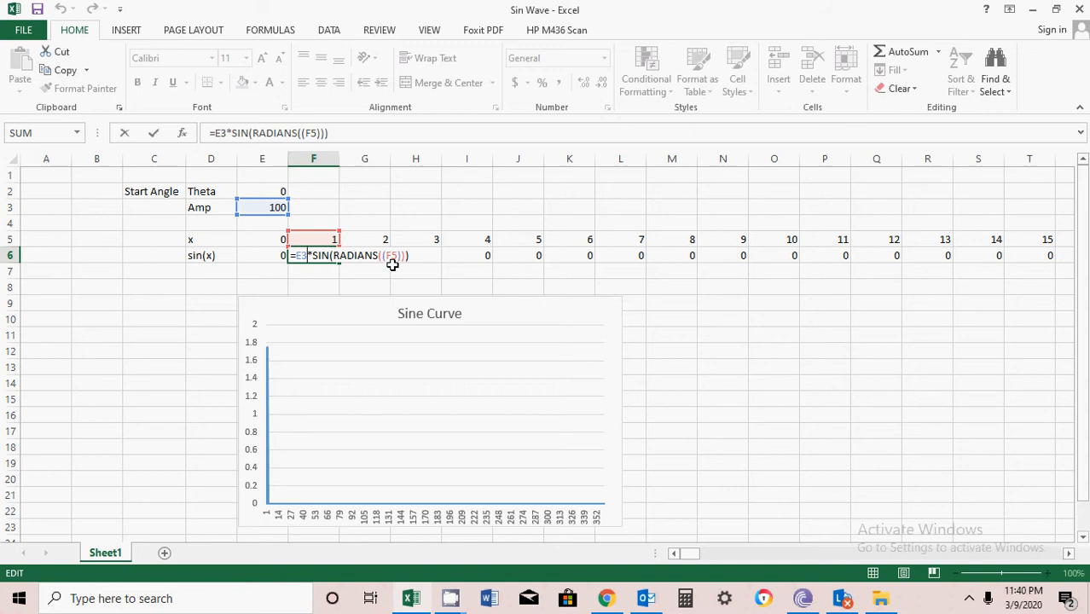
{"action": "mouse_move", "coordinate": [379, 269]}
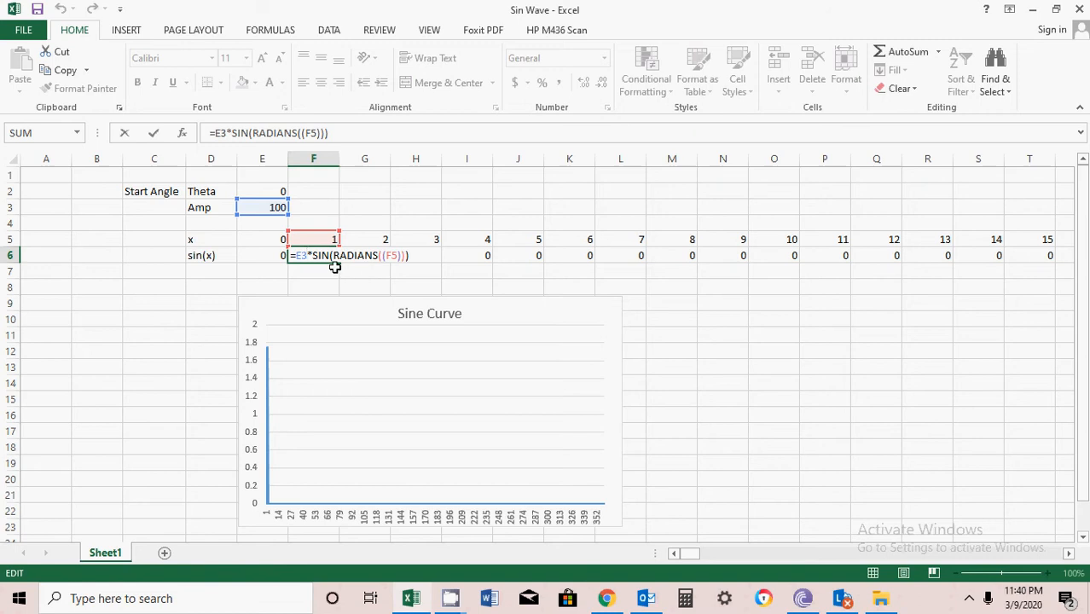
{"action": "mouse_move", "coordinate": [348, 267]}
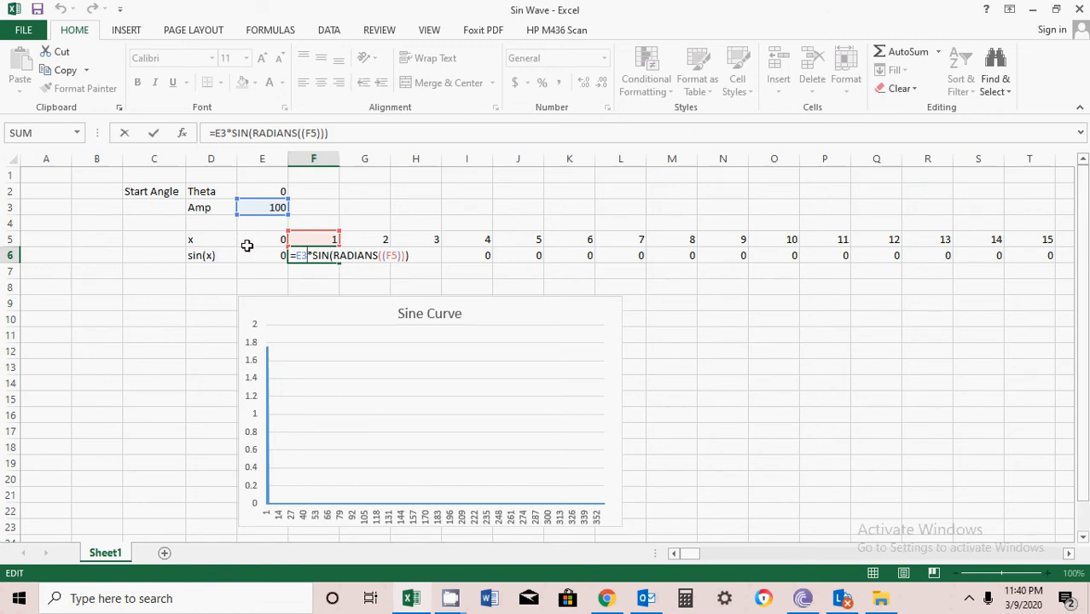
{"action": "mouse_move", "coordinate": [260, 235]}
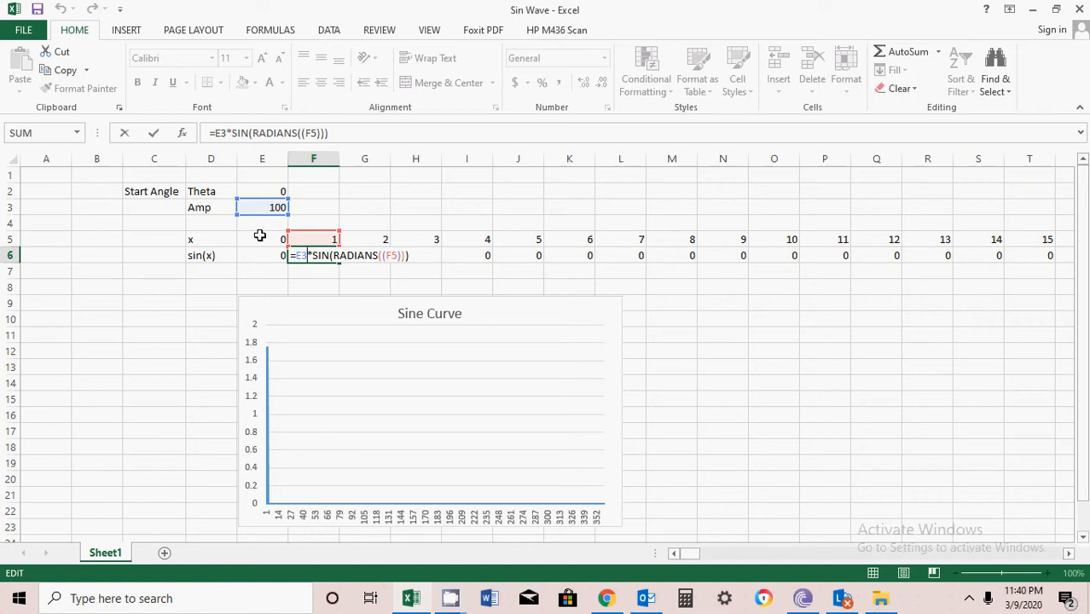
{"action": "mouse_move", "coordinate": [397, 266]}
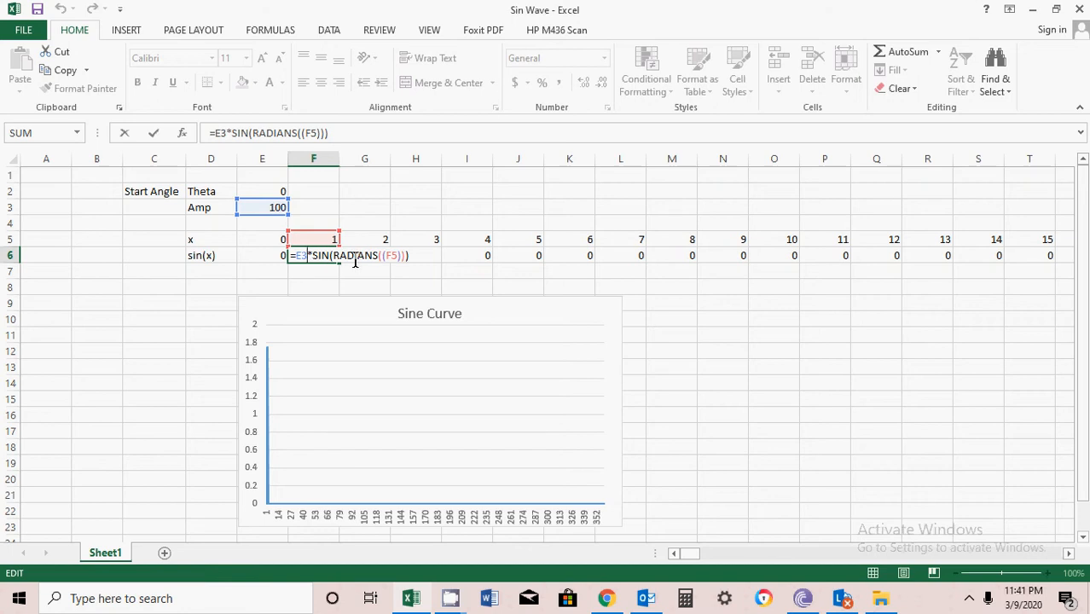
{"action": "mouse_move", "coordinate": [358, 266]}
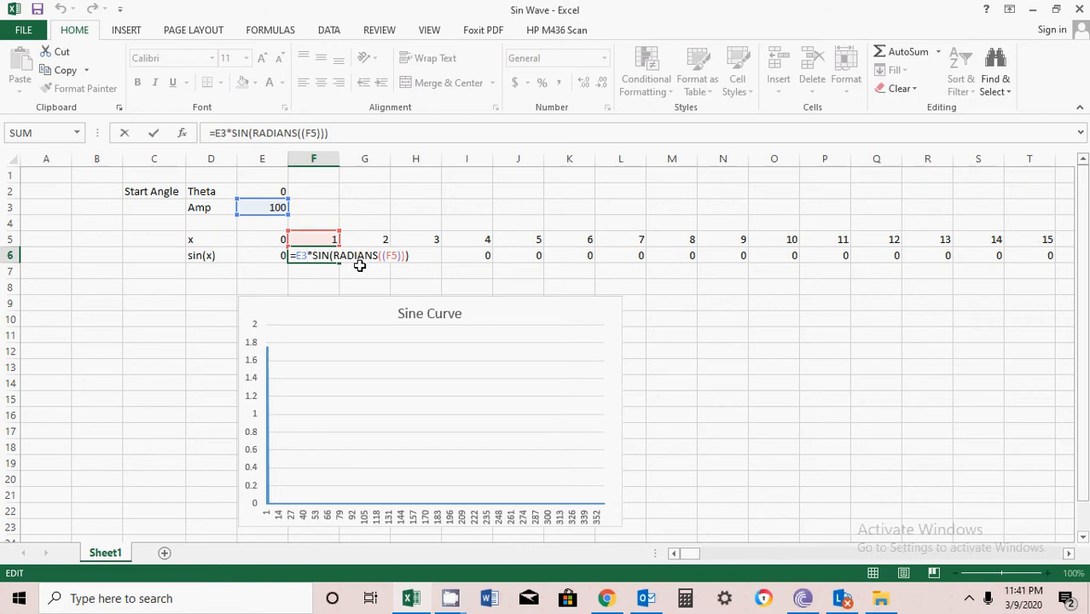
{"action": "mouse_move", "coordinate": [329, 275]}
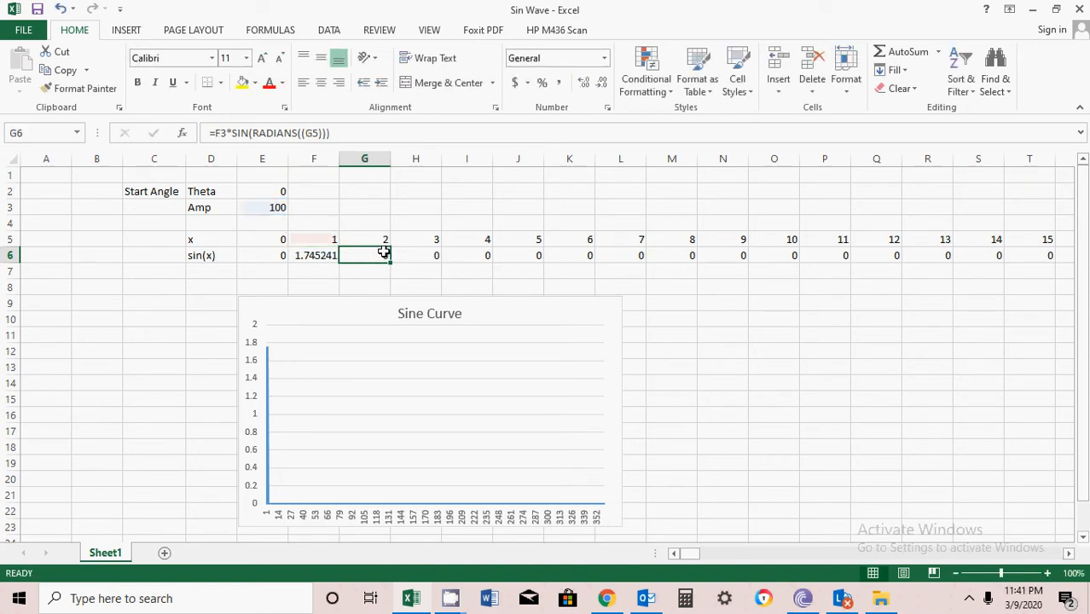
{"action": "double_click", "coordinate": [365, 256]}
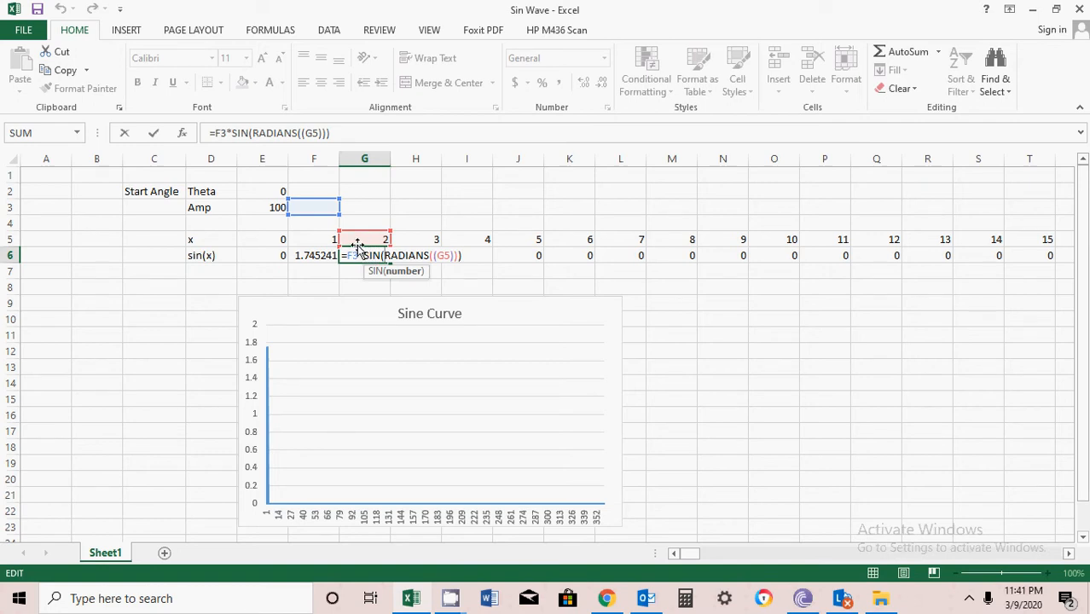
{"action": "mouse_move", "coordinate": [386, 266]}
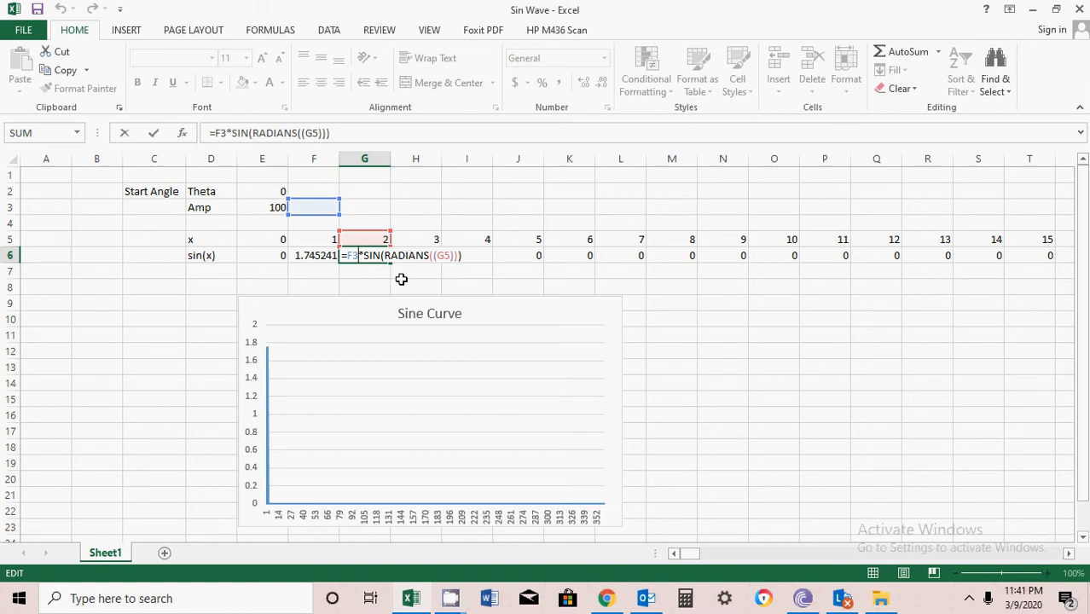
- Fill the Amp value 100 across row 3 out to the x = 360 column
{"action": "key", "text": "enter"}
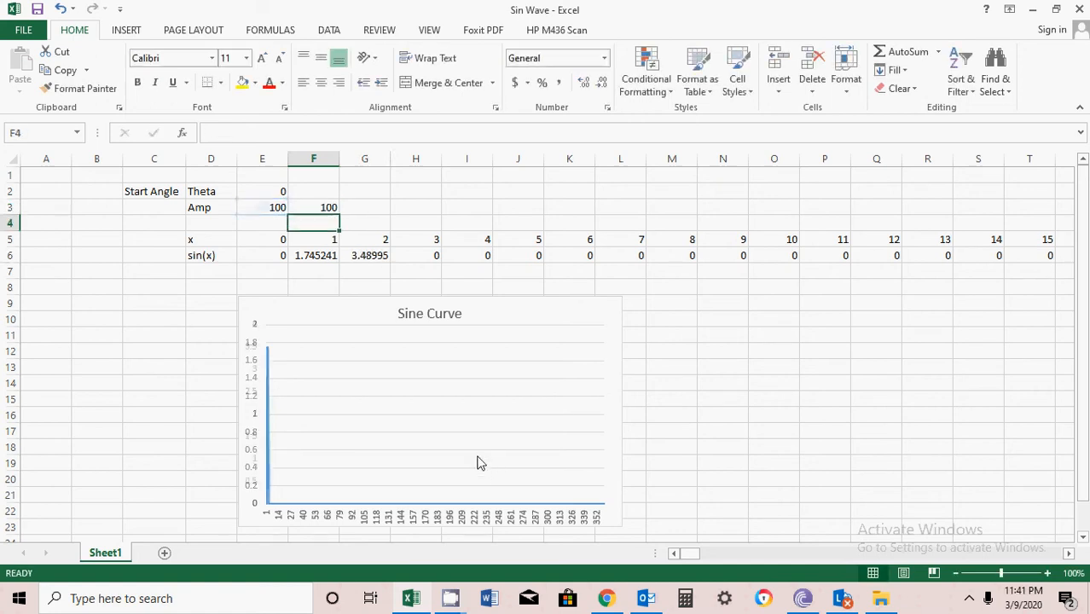
{"action": "left_click", "coordinate": [314, 207]}
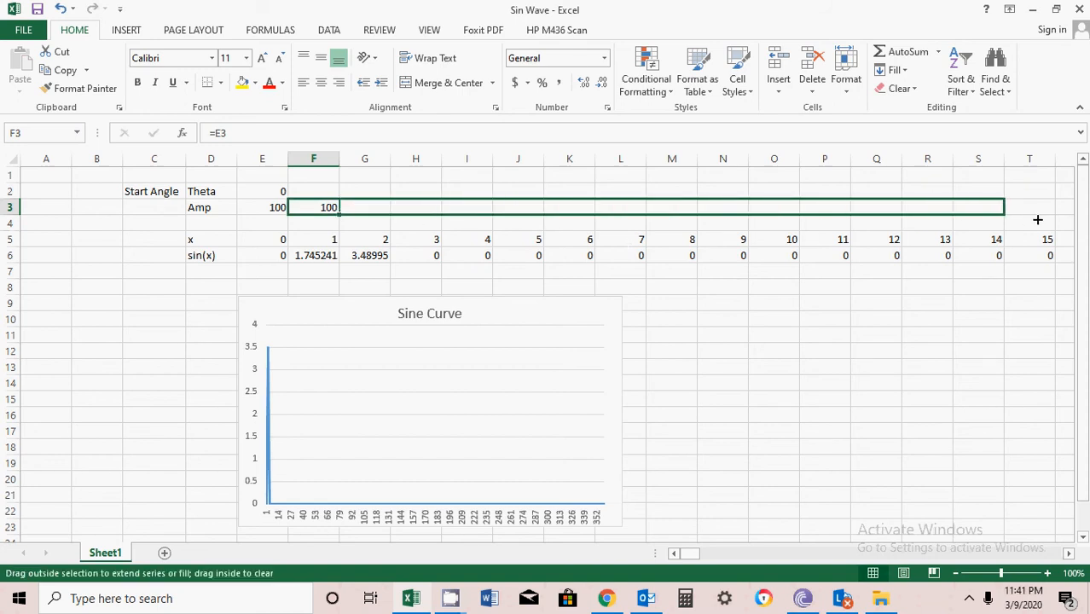
{"action": "scroll", "scroll_direction": "right", "scroll_amount": 3}
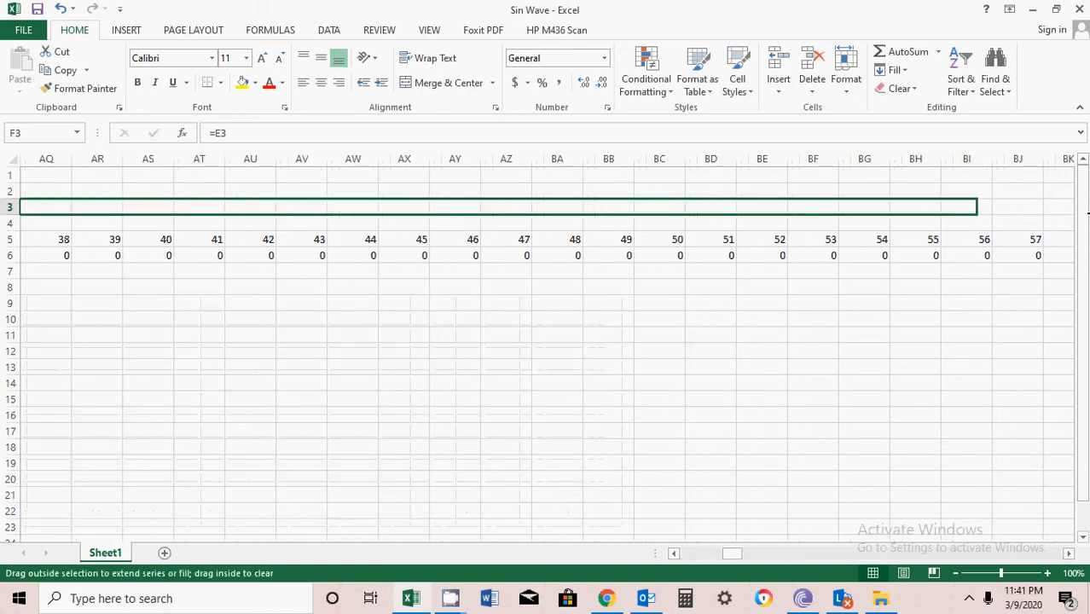
{"action": "scroll", "scroll_direction": "right", "scroll_amount": 3}
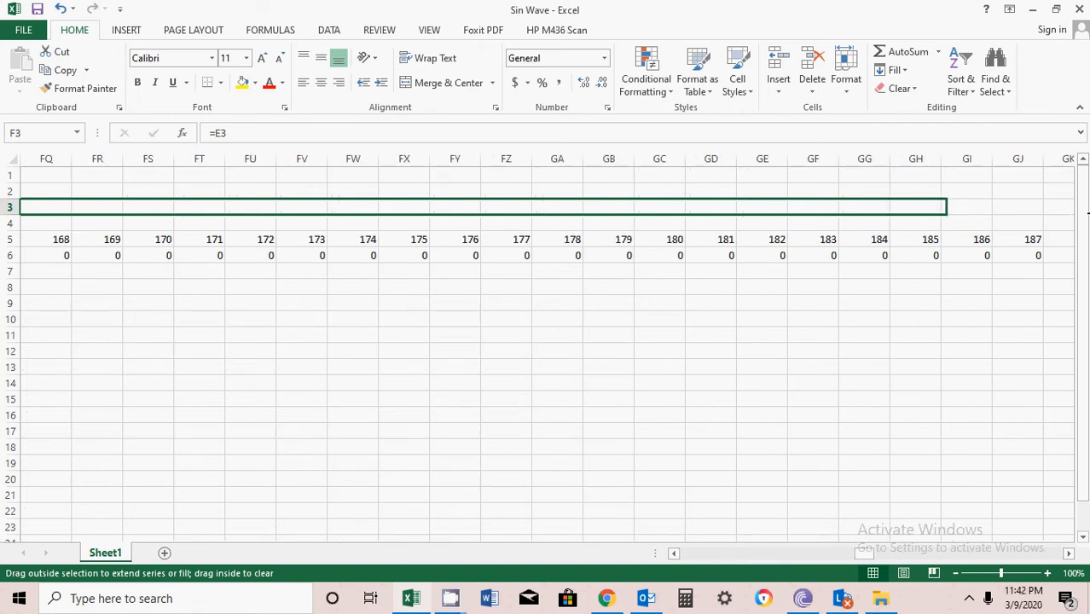
{"action": "scroll", "scroll_direction": "right", "scroll_amount": 3}
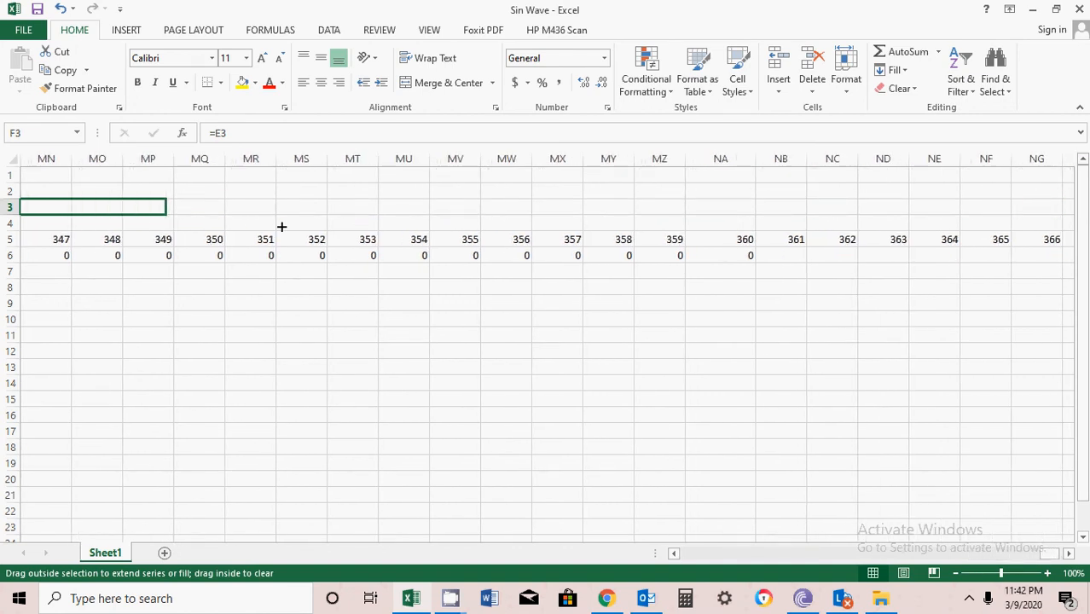
{"action": "left_click_drag", "start_coordinate": [167, 212], "coordinate": [754, 211]}
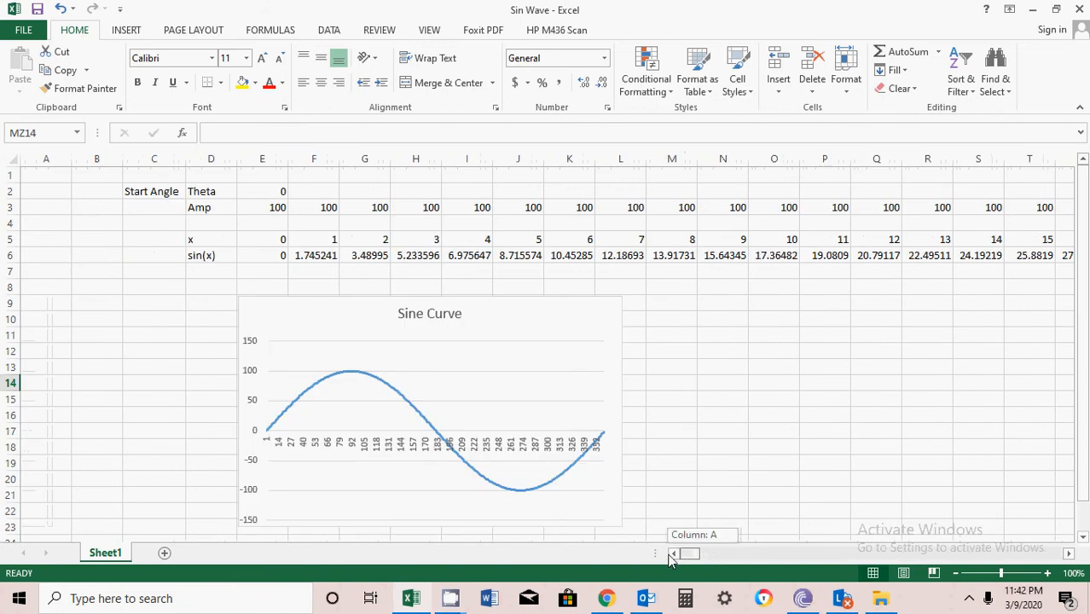
{"action": "mouse_move", "coordinate": [595, 406]}
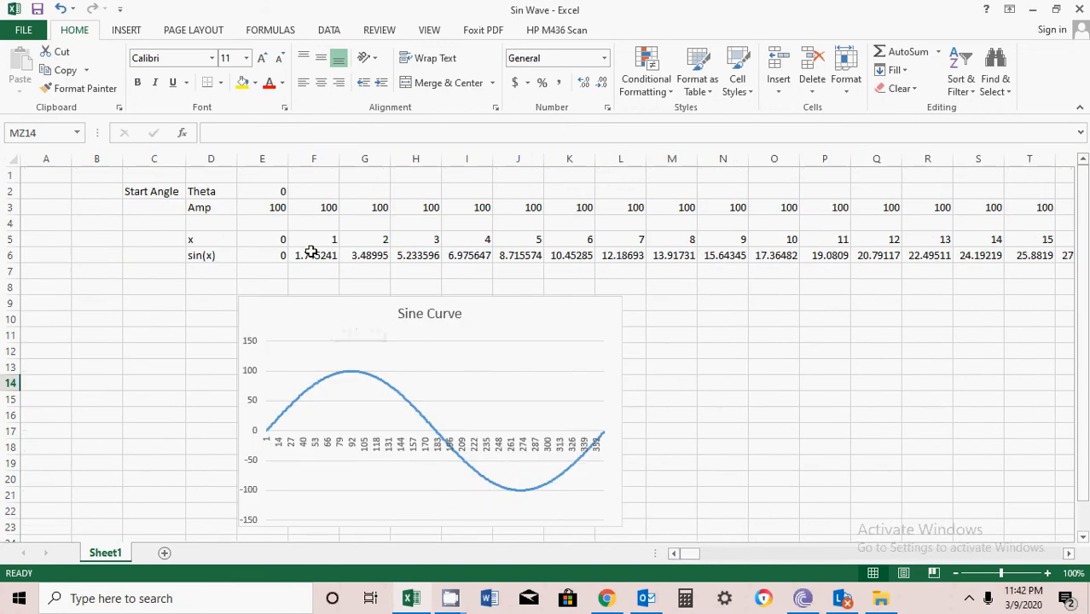
{"action": "left_click", "coordinate": [314, 256]}
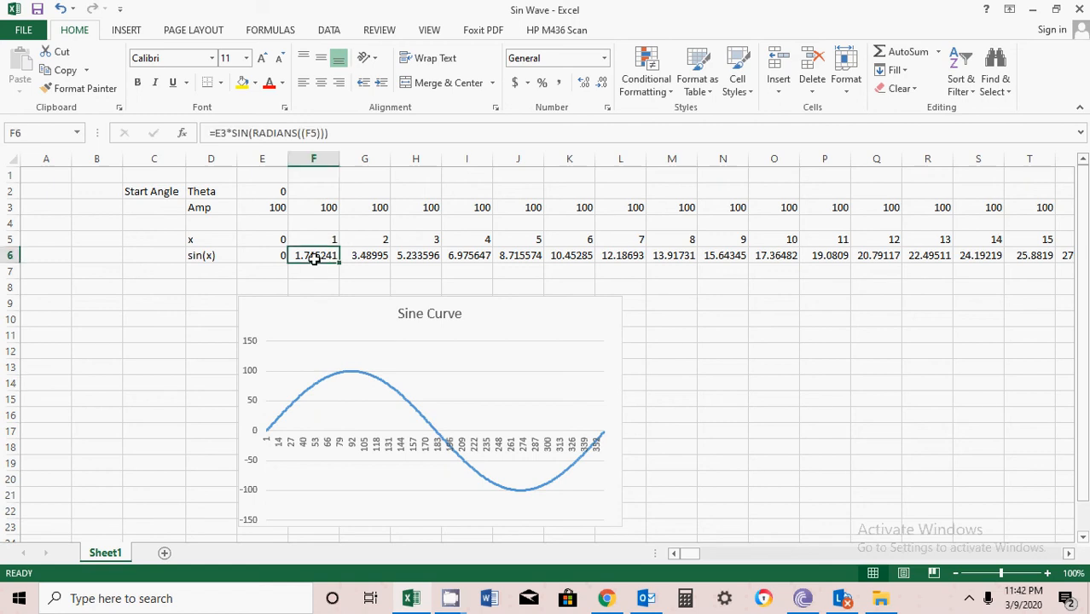
{"action": "double_click", "coordinate": [314, 256]}
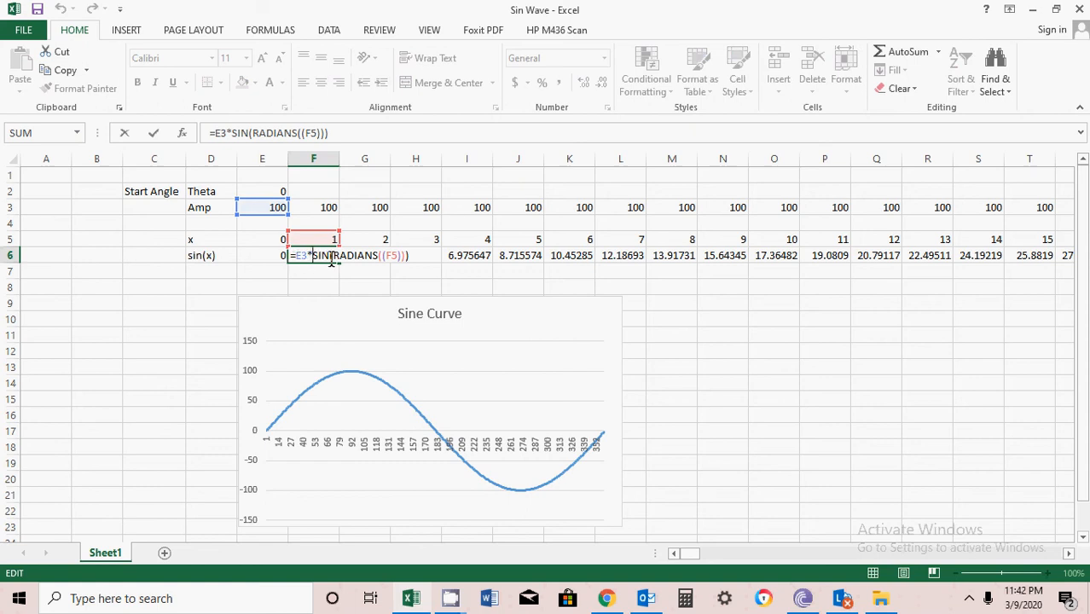
{"action": "mouse_move", "coordinate": [340, 265]}
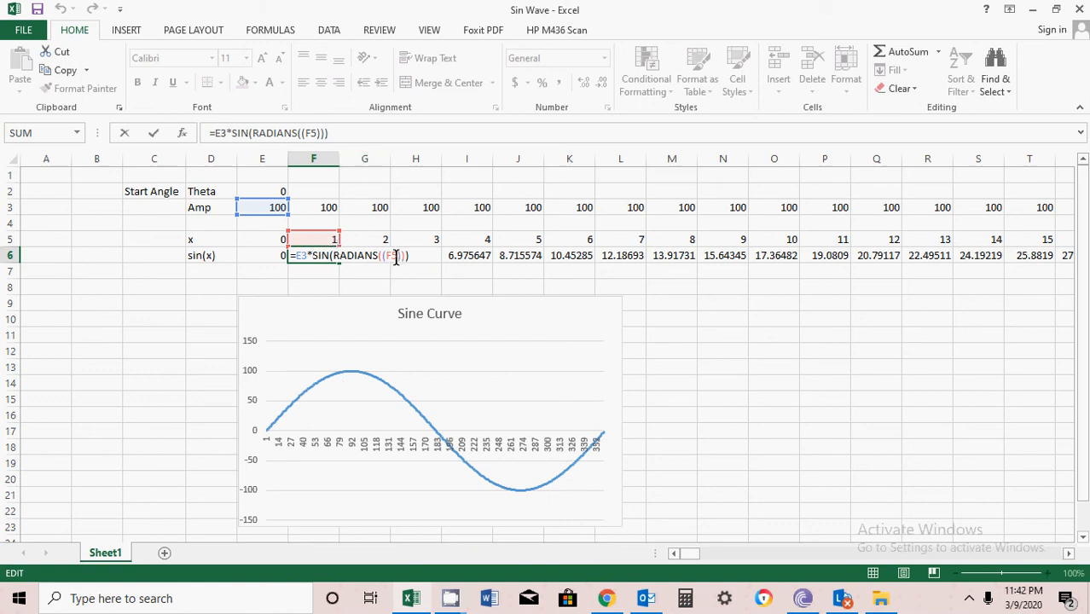
{"action": "mouse_move", "coordinate": [393, 266]}
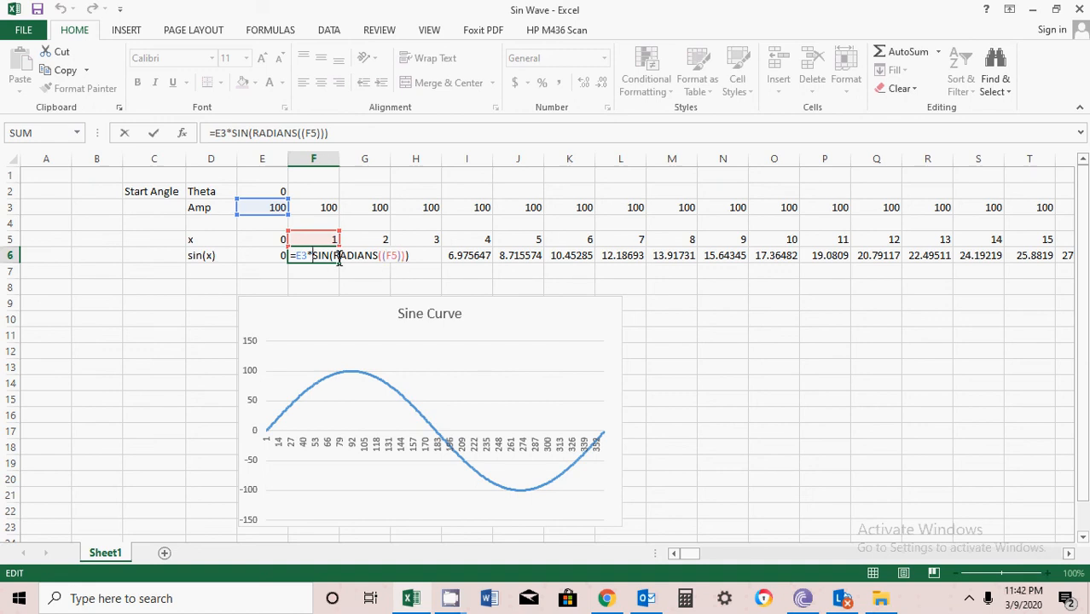
{"action": "mouse_move", "coordinate": [305, 264]}
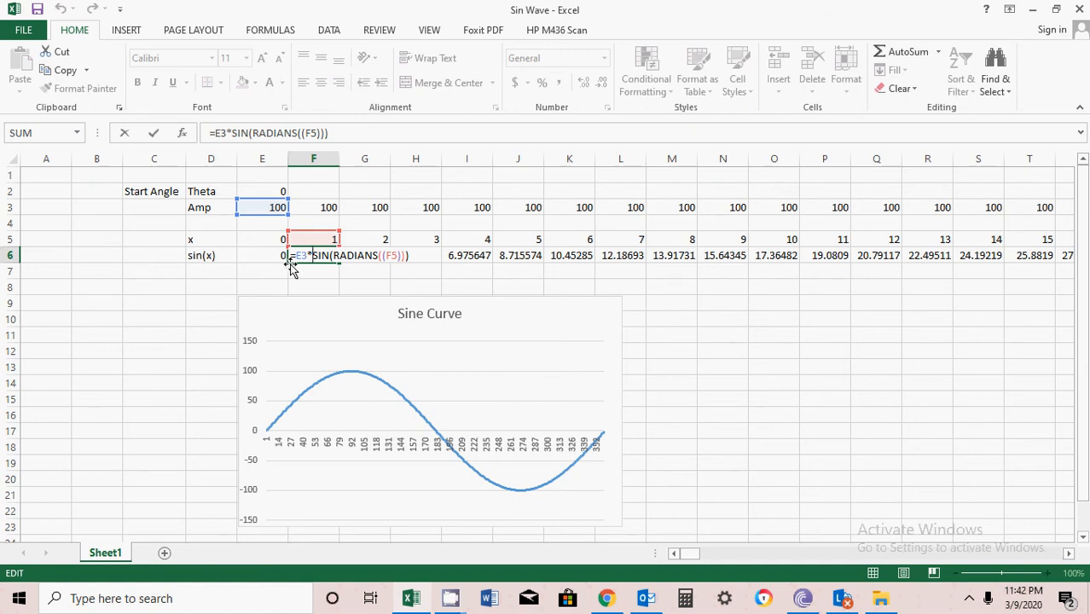
{"action": "mouse_move", "coordinate": [174, 308]}
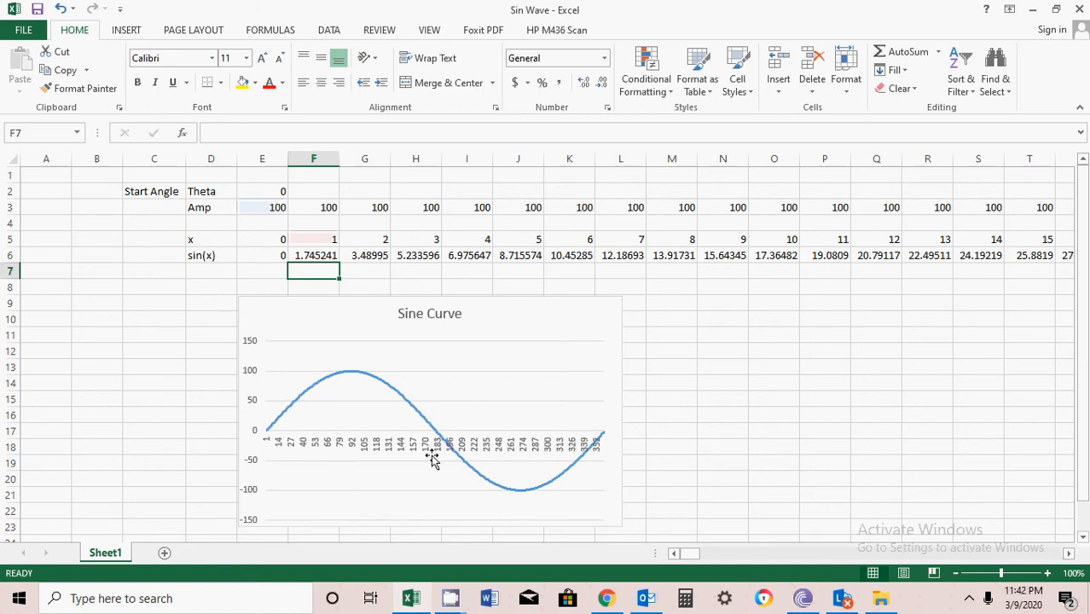
{"action": "mouse_move", "coordinate": [317, 384]}
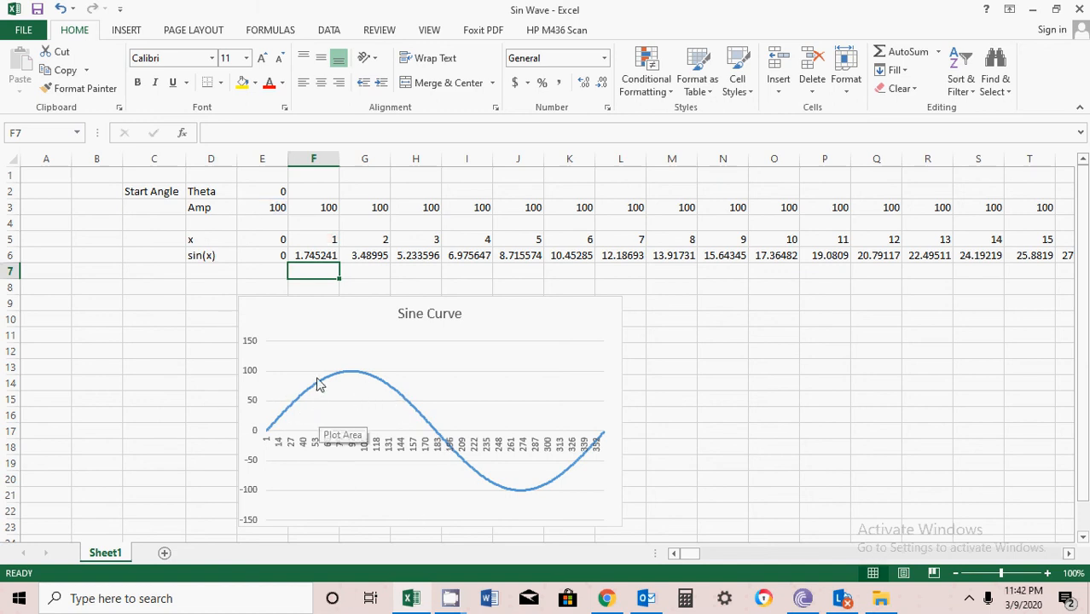
{"action": "mouse_move", "coordinate": [251, 189]}
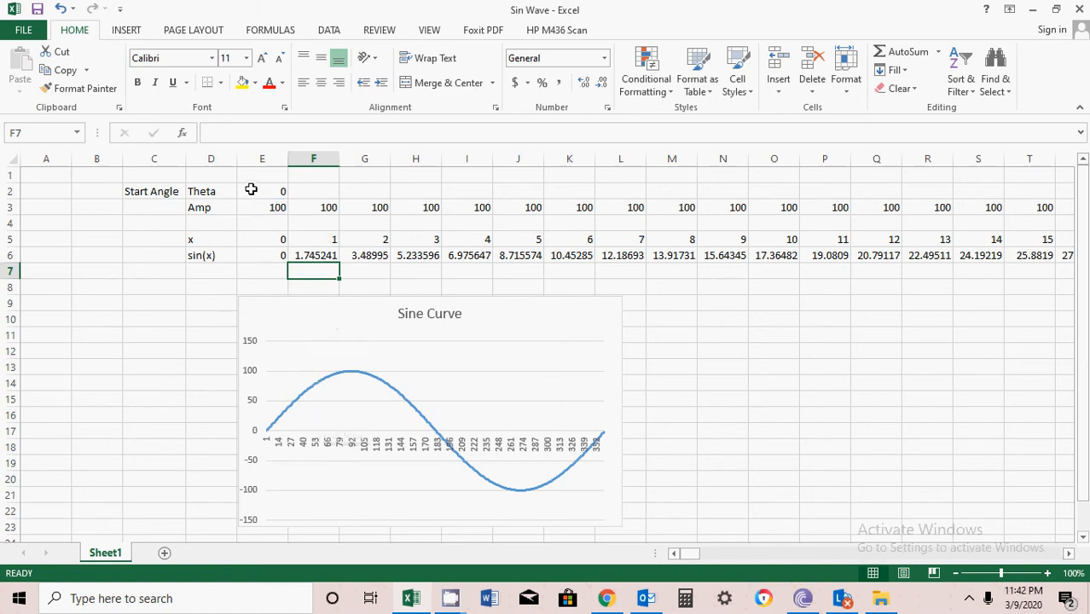
{"action": "left_click", "coordinate": [263, 191]}
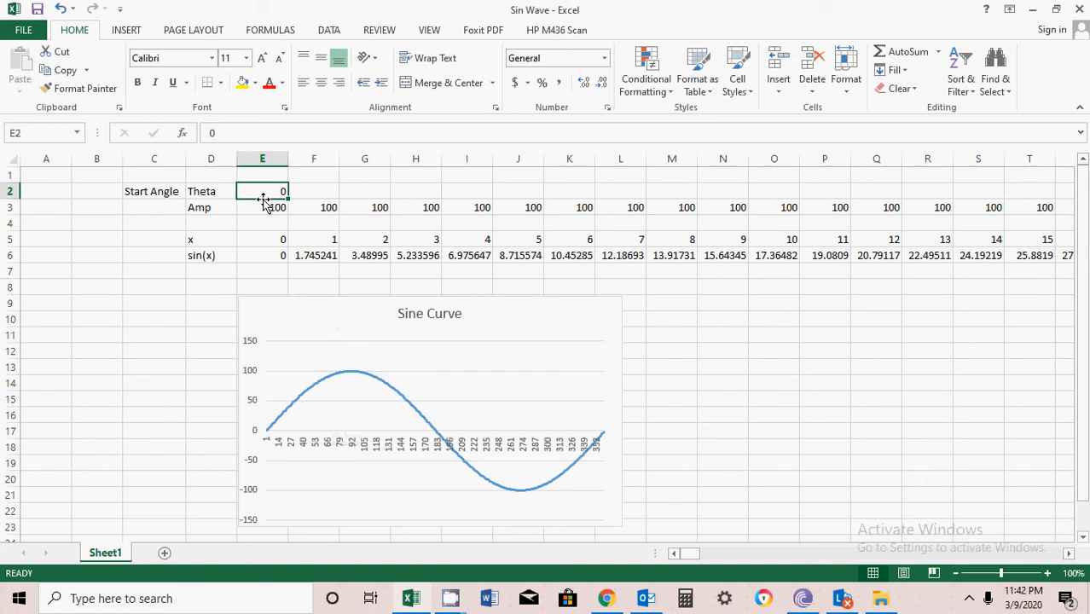
{"action": "type", "text": "30"}
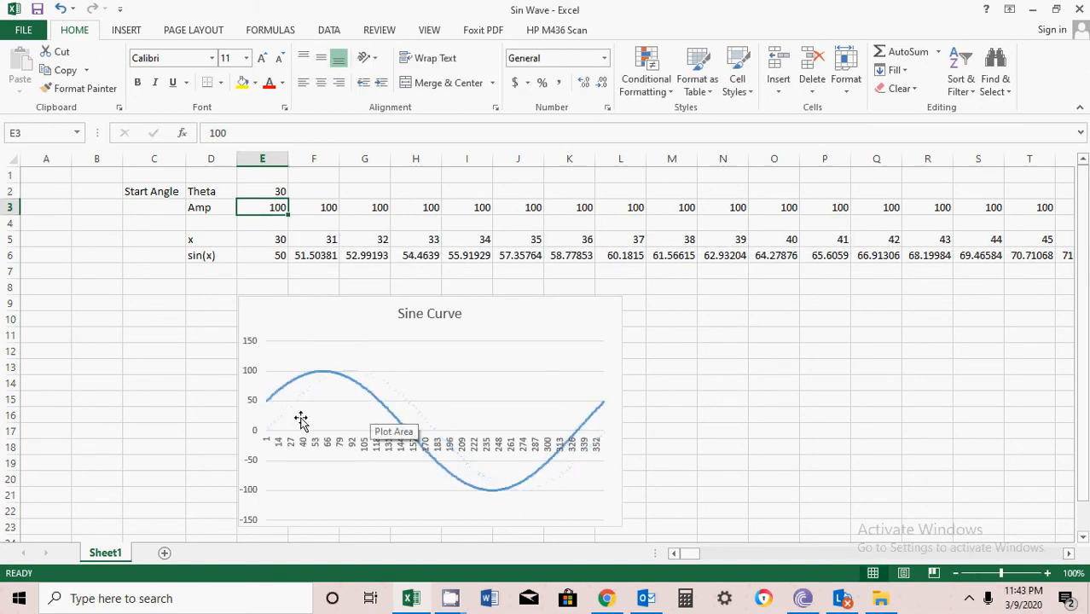
{"action": "mouse_move", "coordinate": [266, 411]}
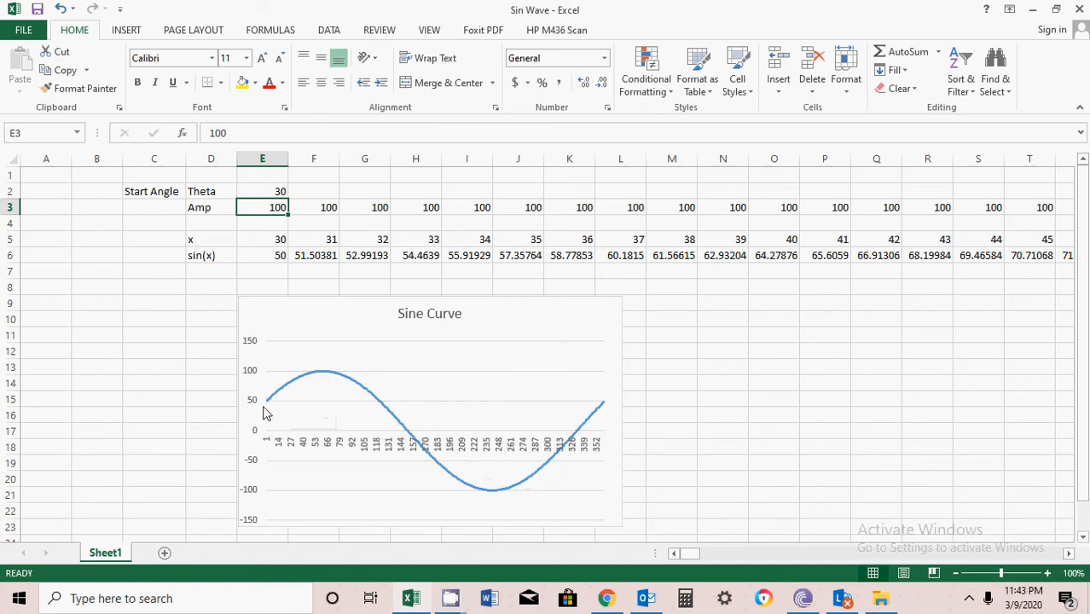
{"action": "mouse_move", "coordinate": [515, 495]}
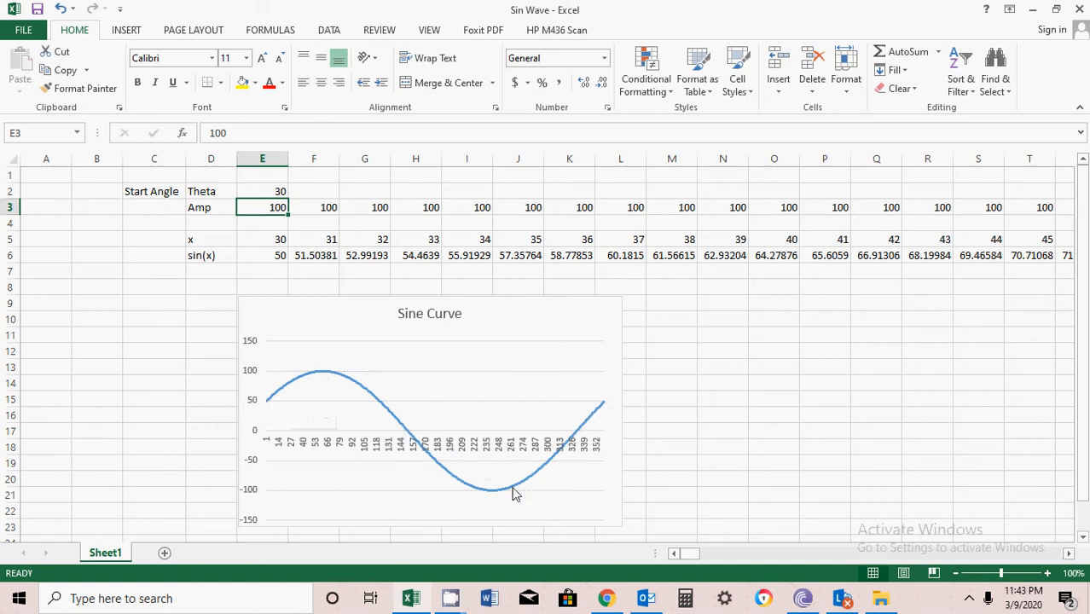
{"action": "left_click", "coordinate": [263, 191]}
{"action": "type", "text": "0"}
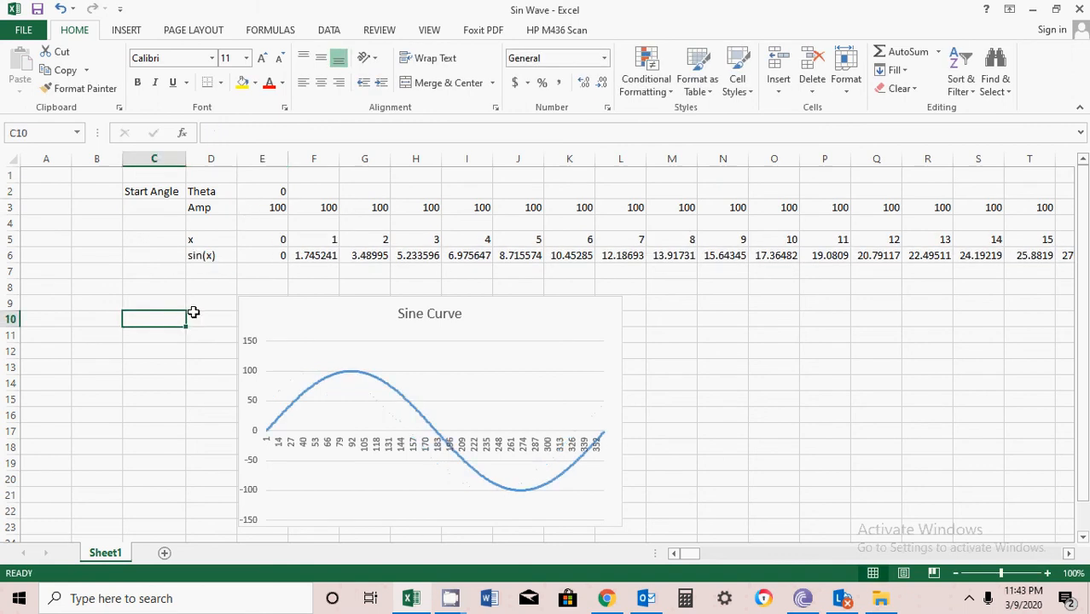
{"action": "mouse_move", "coordinate": [261, 233]}
{"action": "type", "text": "8"}
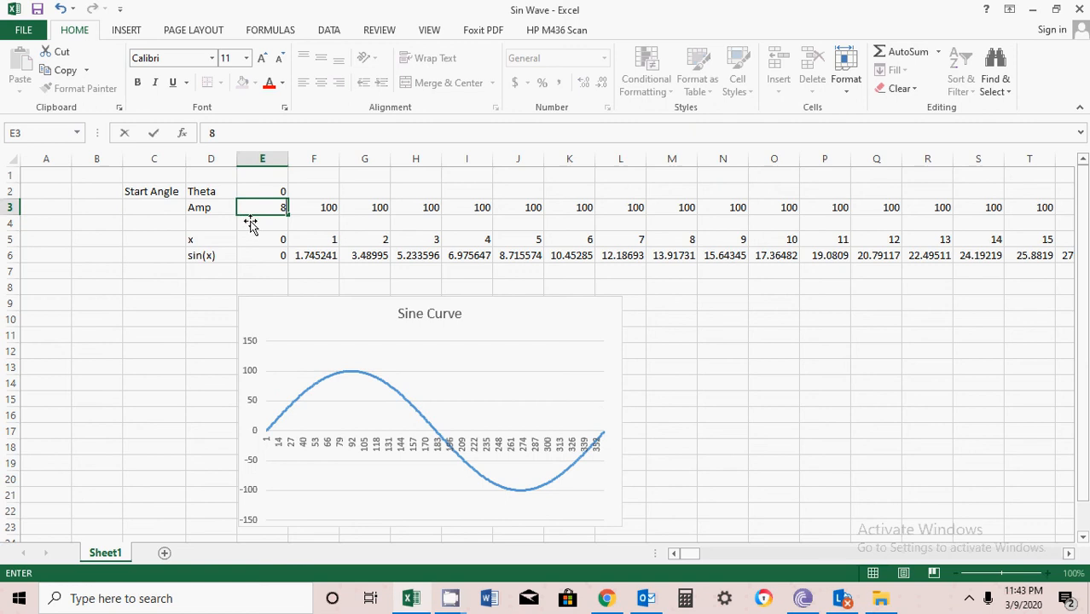
- Set Theta to 0 and select the Amp value to change it to 40
{"action": "type", "text": "0"}
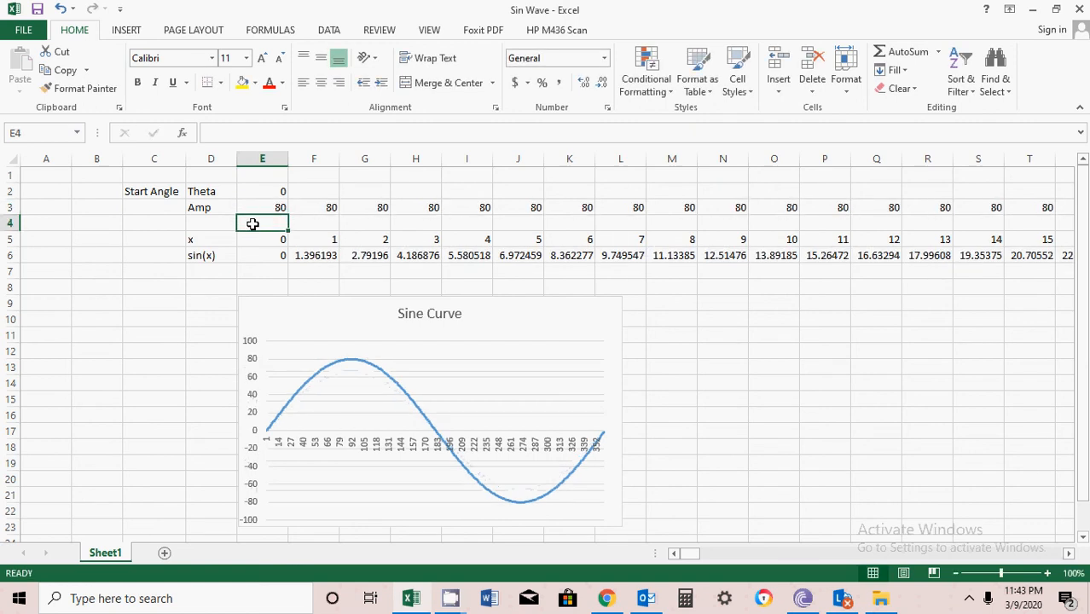
{"action": "left_click", "coordinate": [263, 208]}
{"action": "type", "text": "40"}
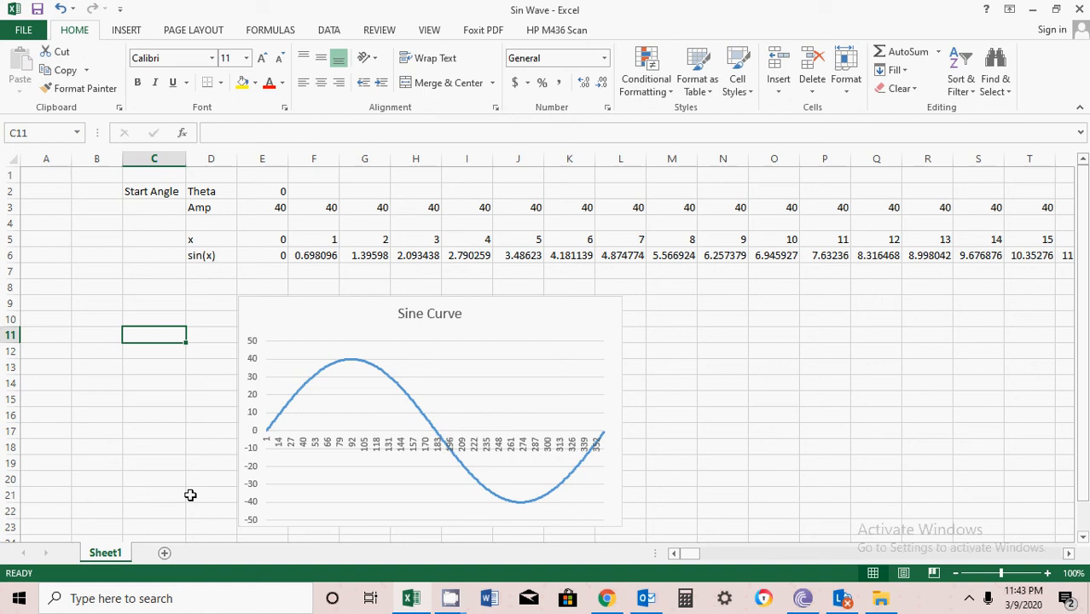
{"action": "left_click", "coordinate": [46, 271]}
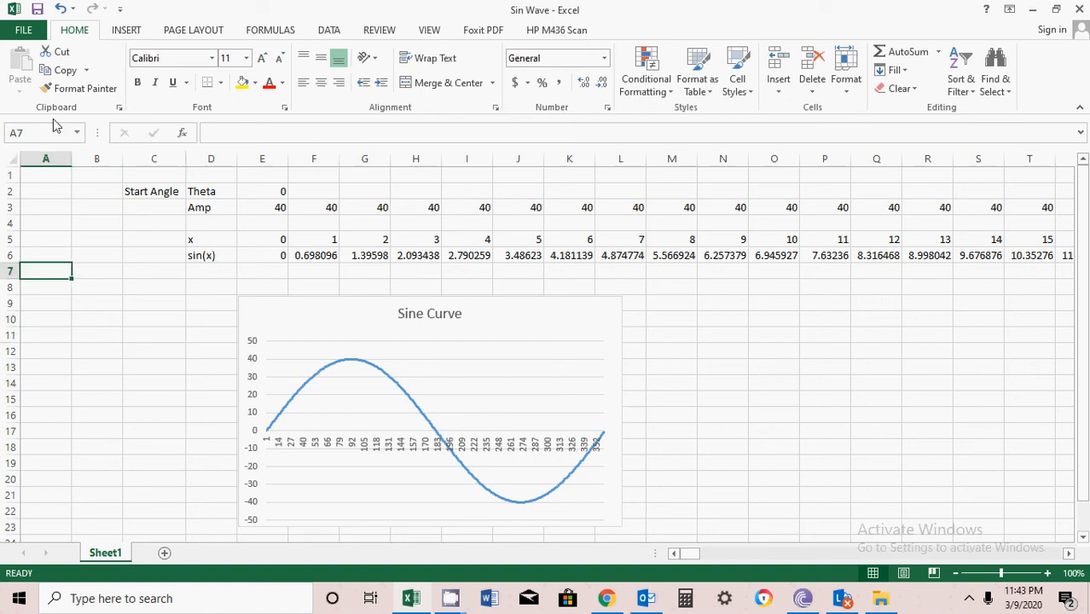
{"action": "mouse_move", "coordinate": [614, 275]}
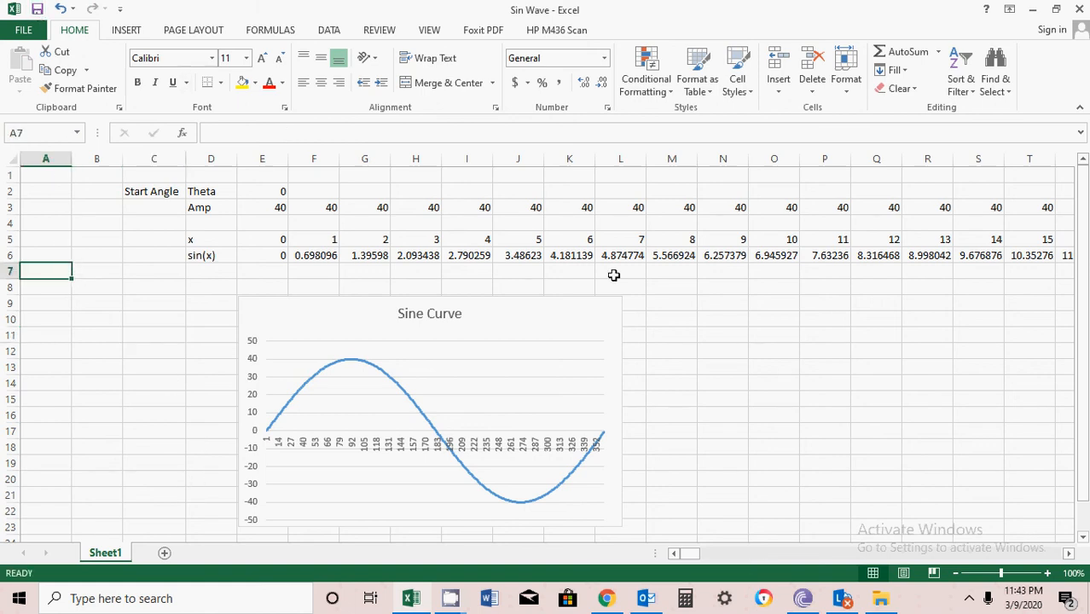
{"action": "mouse_move", "coordinate": [757, 331]}
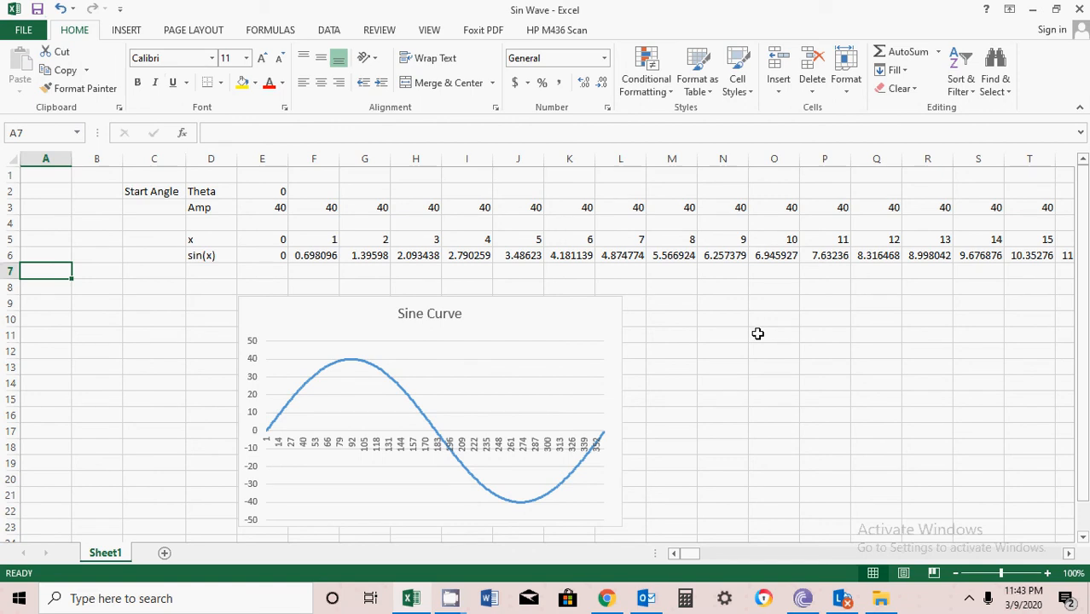
{"action": "mouse_move", "coordinate": [756, 338]}
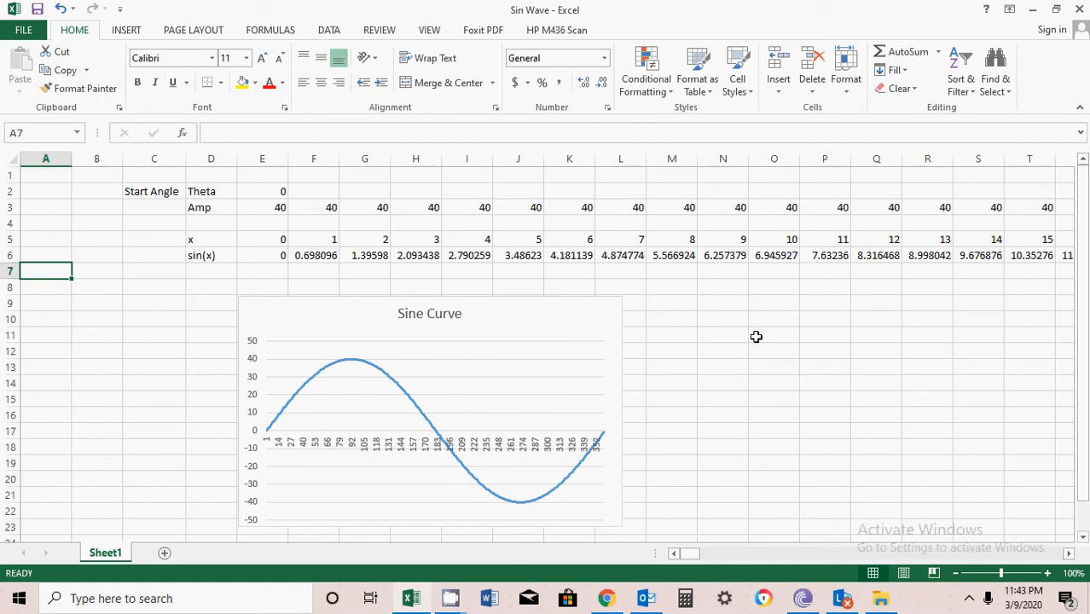
{"action": "mouse_move", "coordinate": [730, 376]}
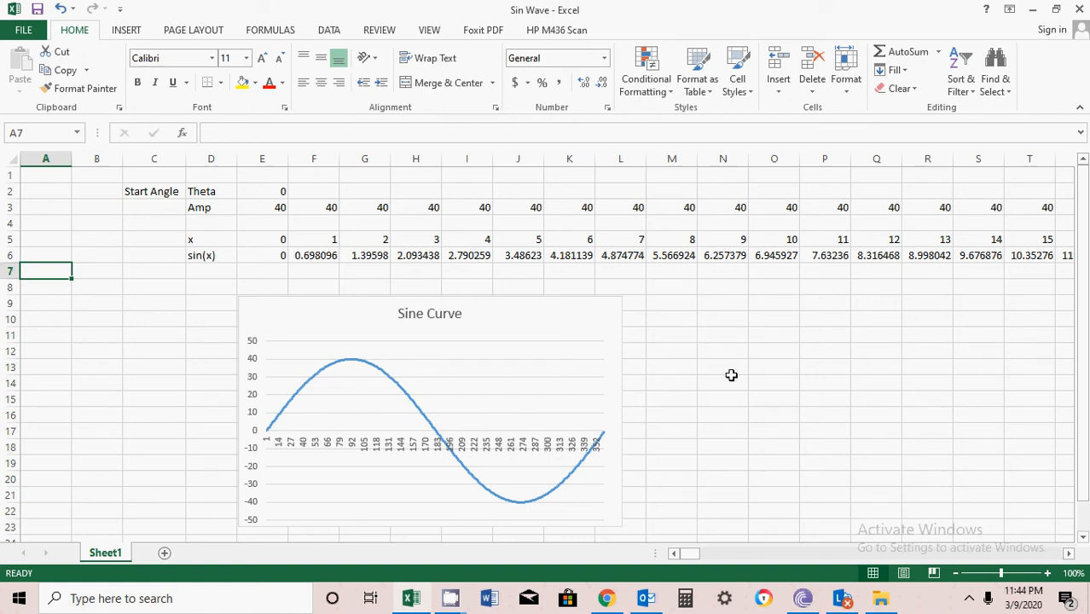